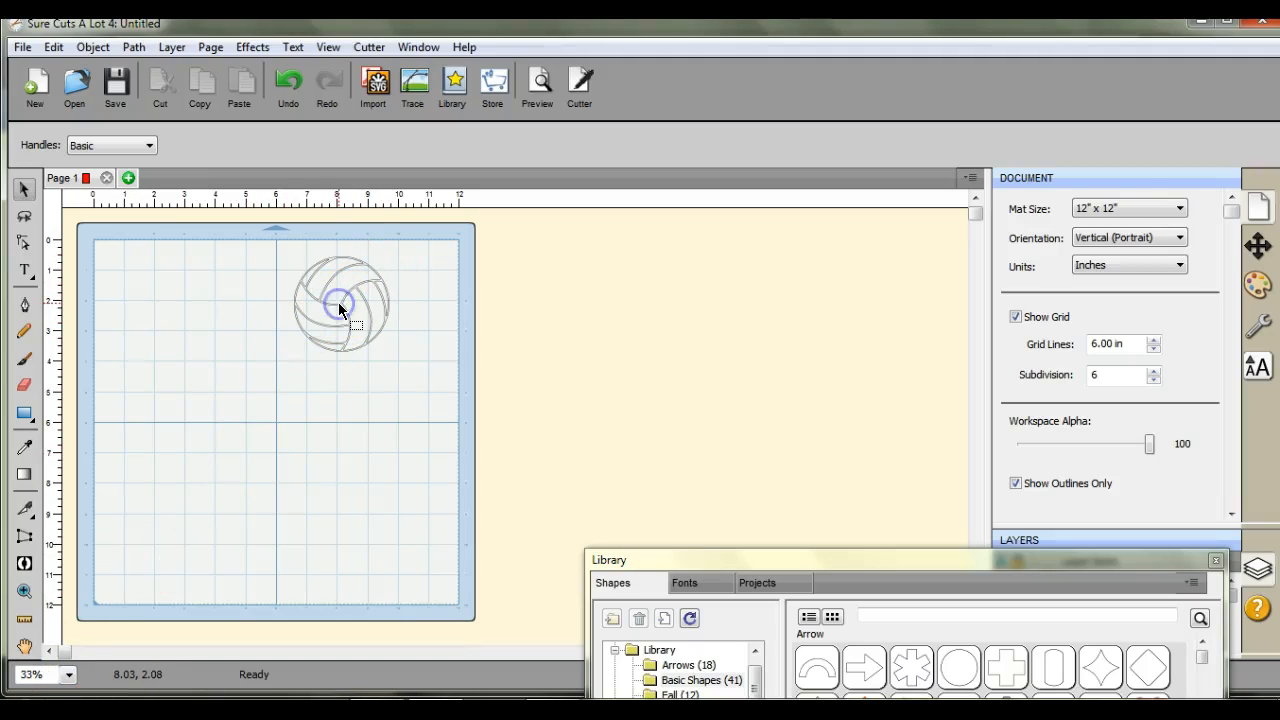
Select the volleyball and centre it vertically and horizontally on the mat.
click(341, 304)
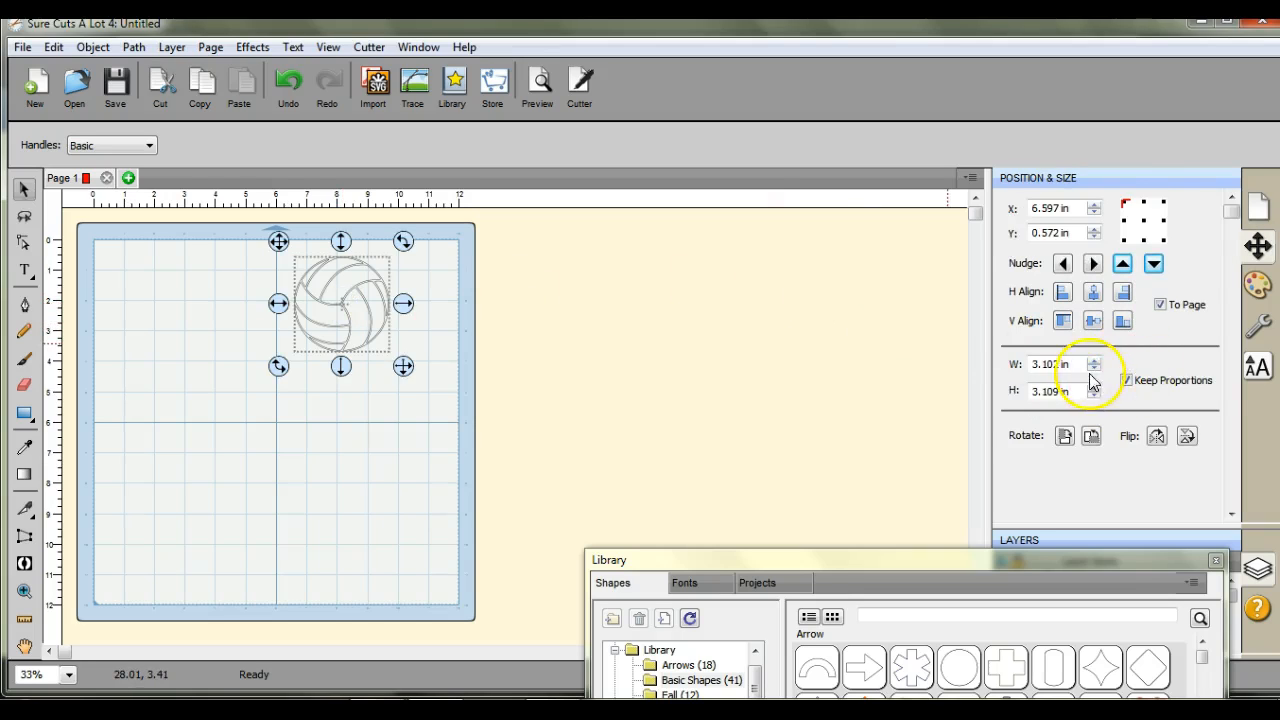
click(1092, 320)
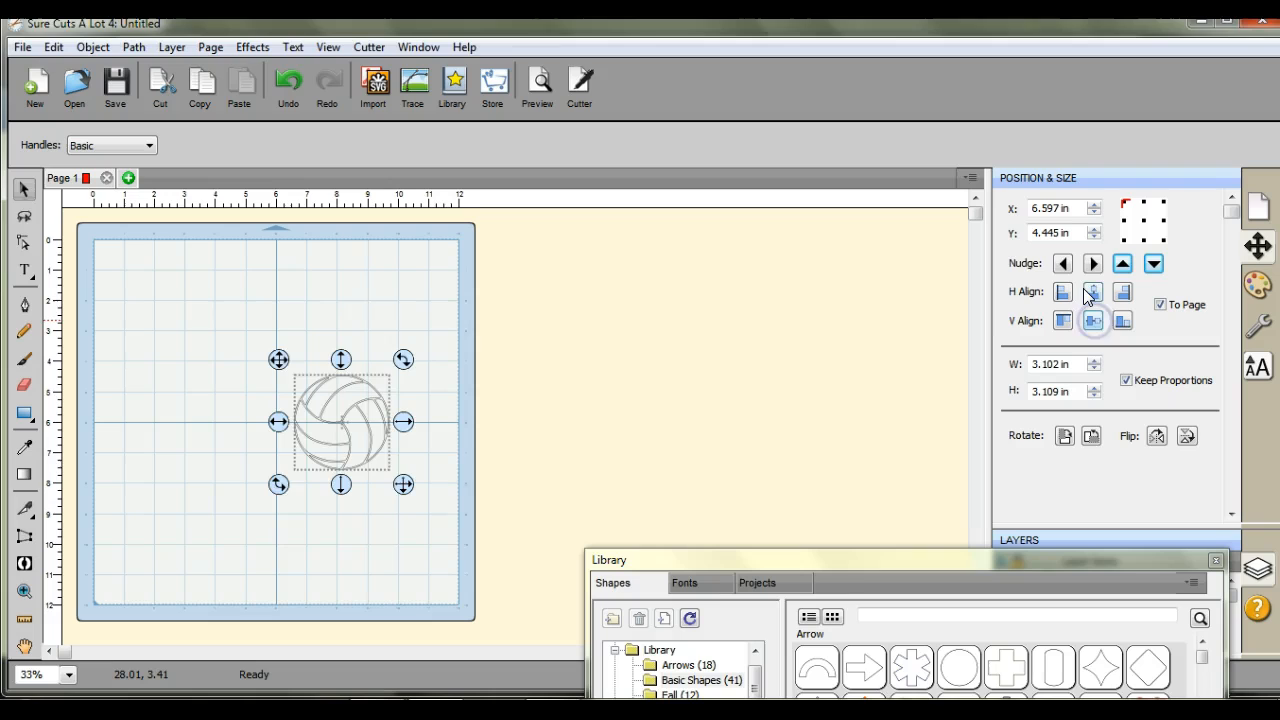
click(1093, 320)
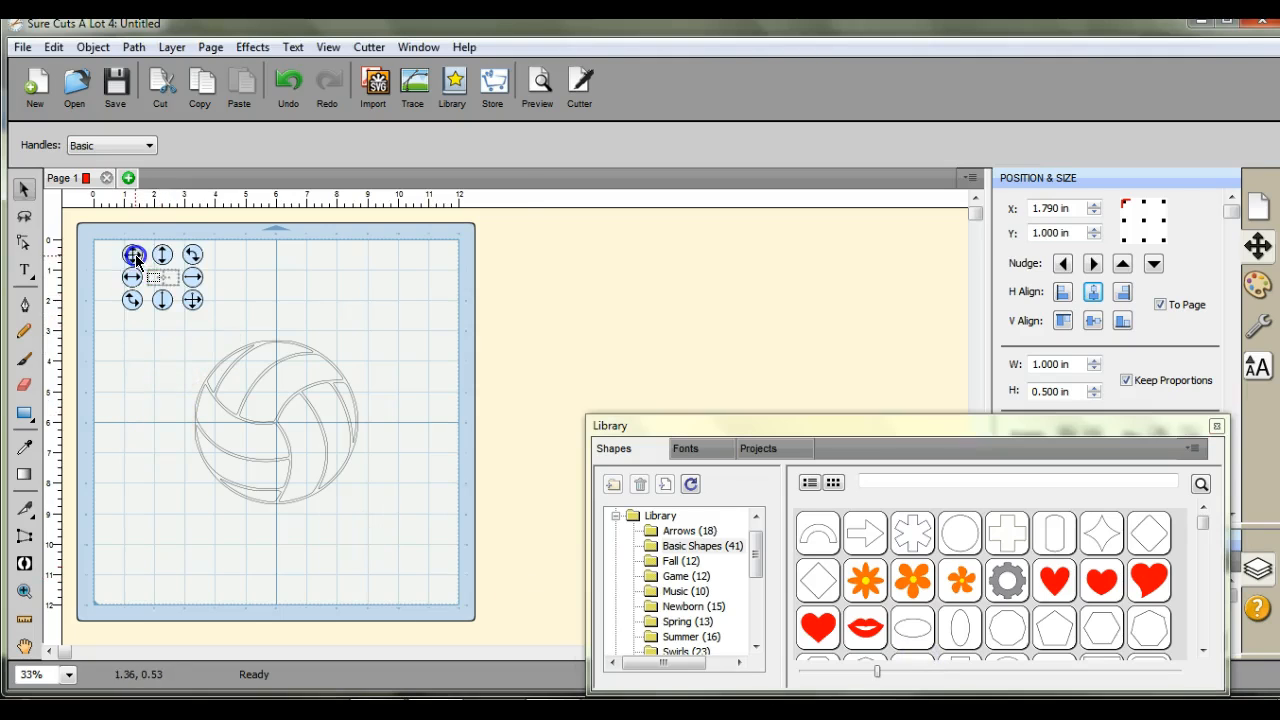
Stretch the small rectangle into a long thin bar across the volleyball's centre.
drag(193, 277, 357, 277)
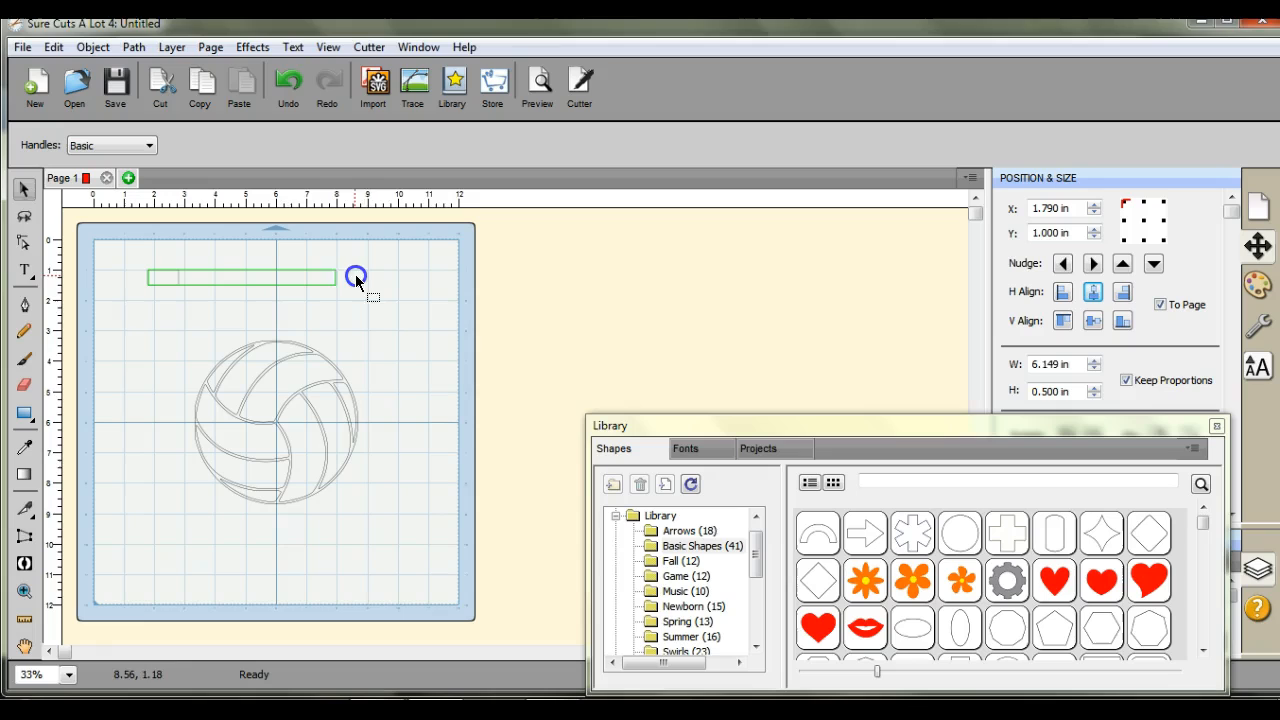
drag(357, 277, 250, 300)
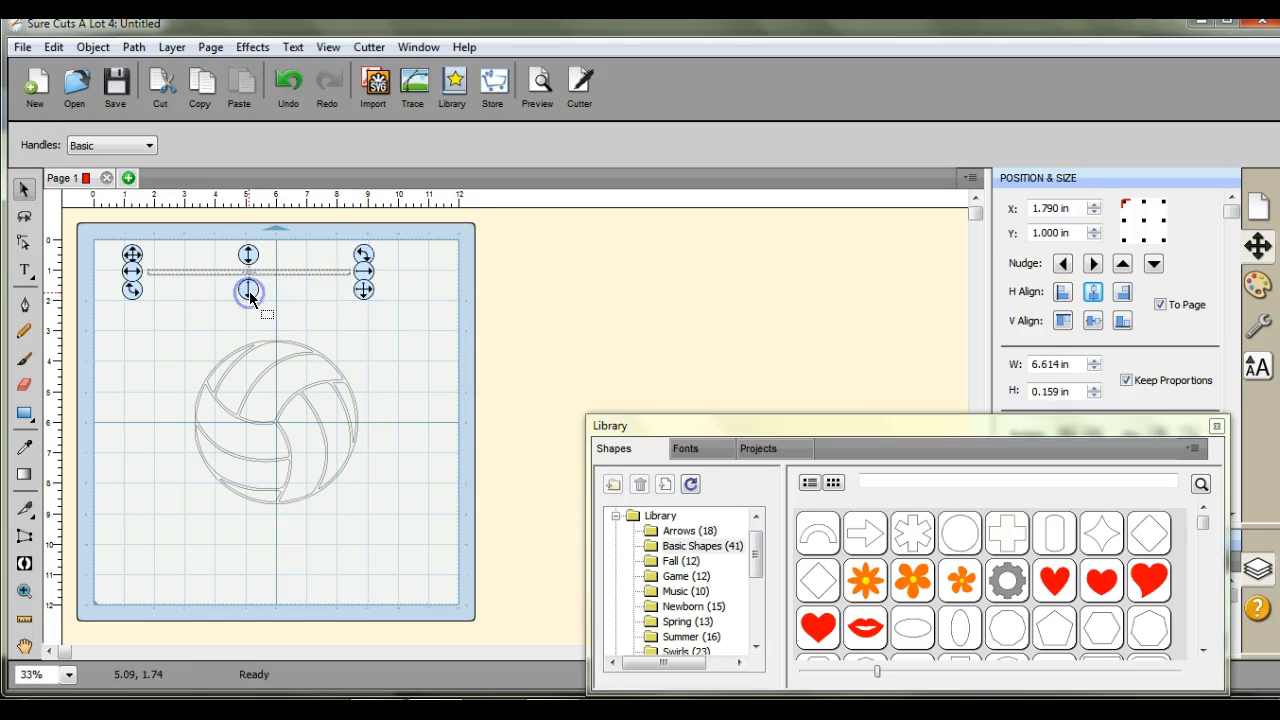
click(1093, 320)
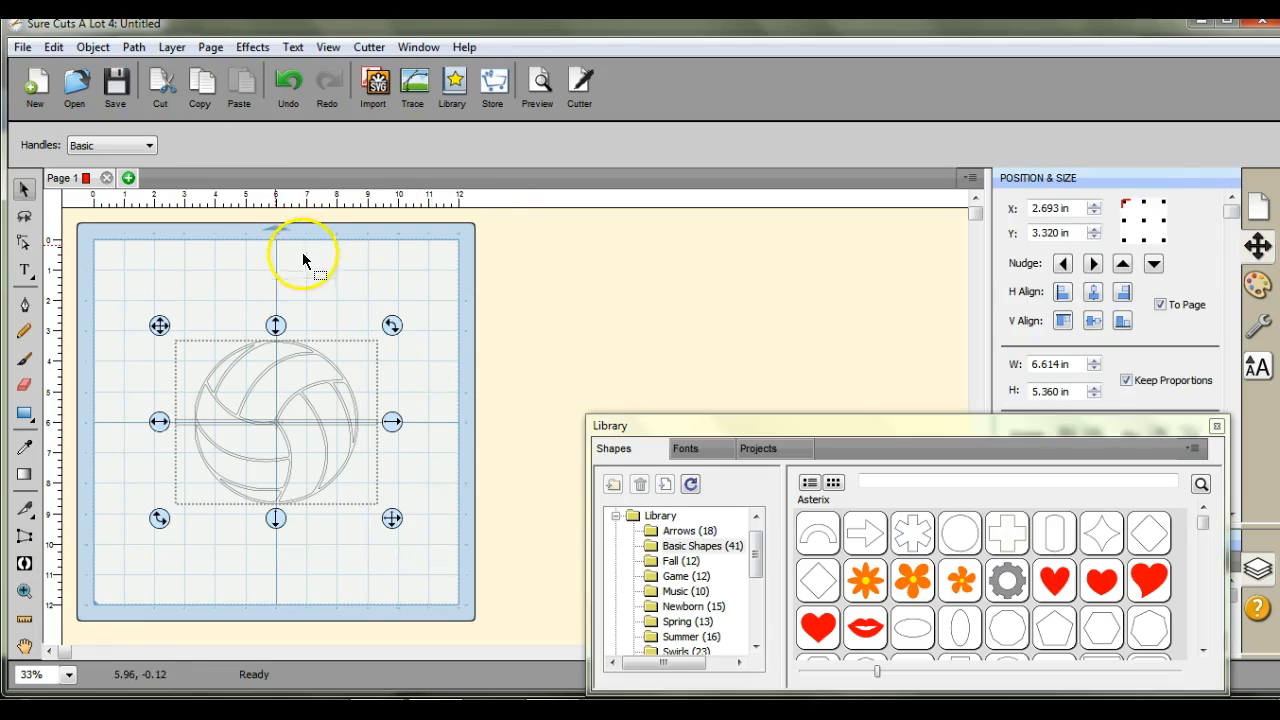
Split the volleyball along the bar into separate top and bottom halves with the Object command.
click(92, 47)
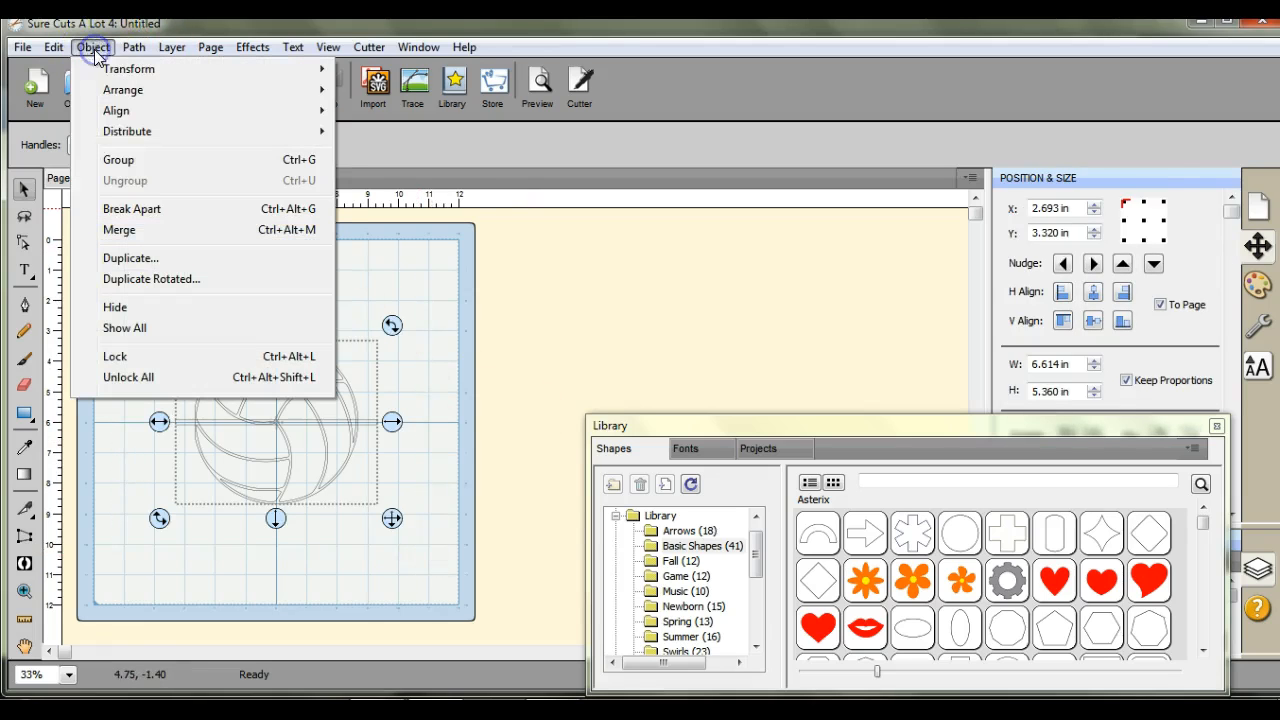
click(133, 47)
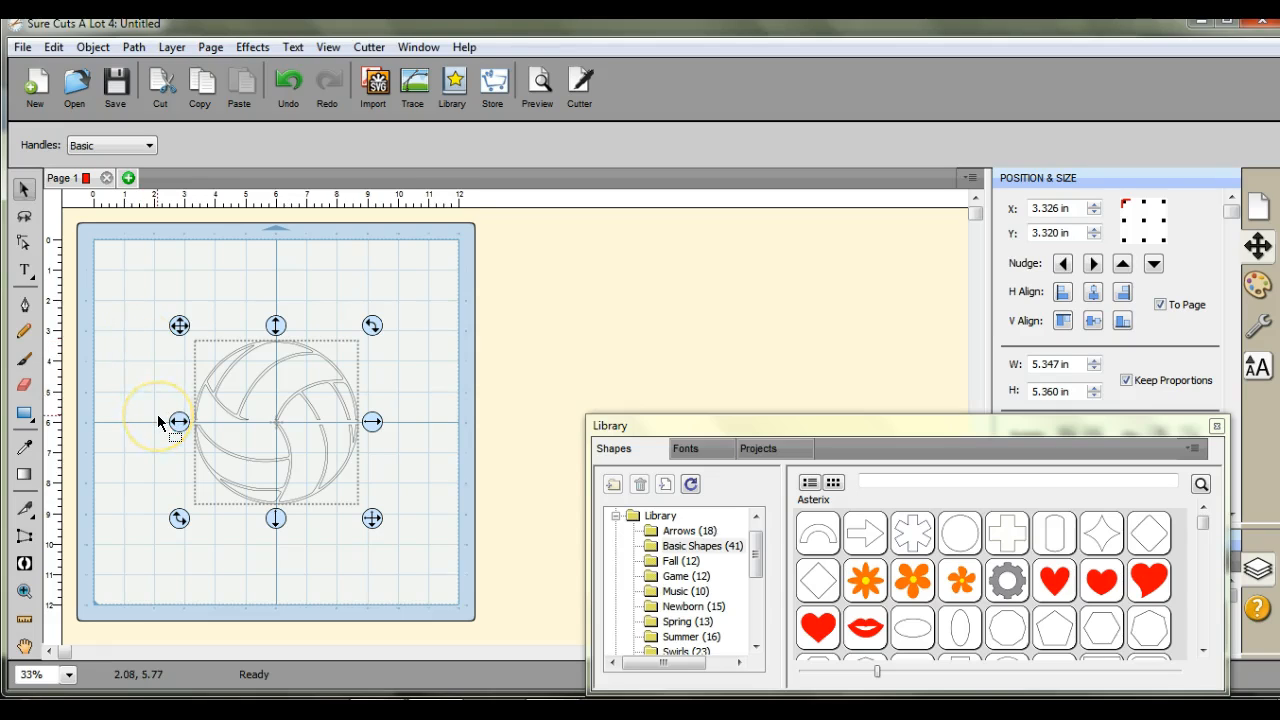
click(93, 47)
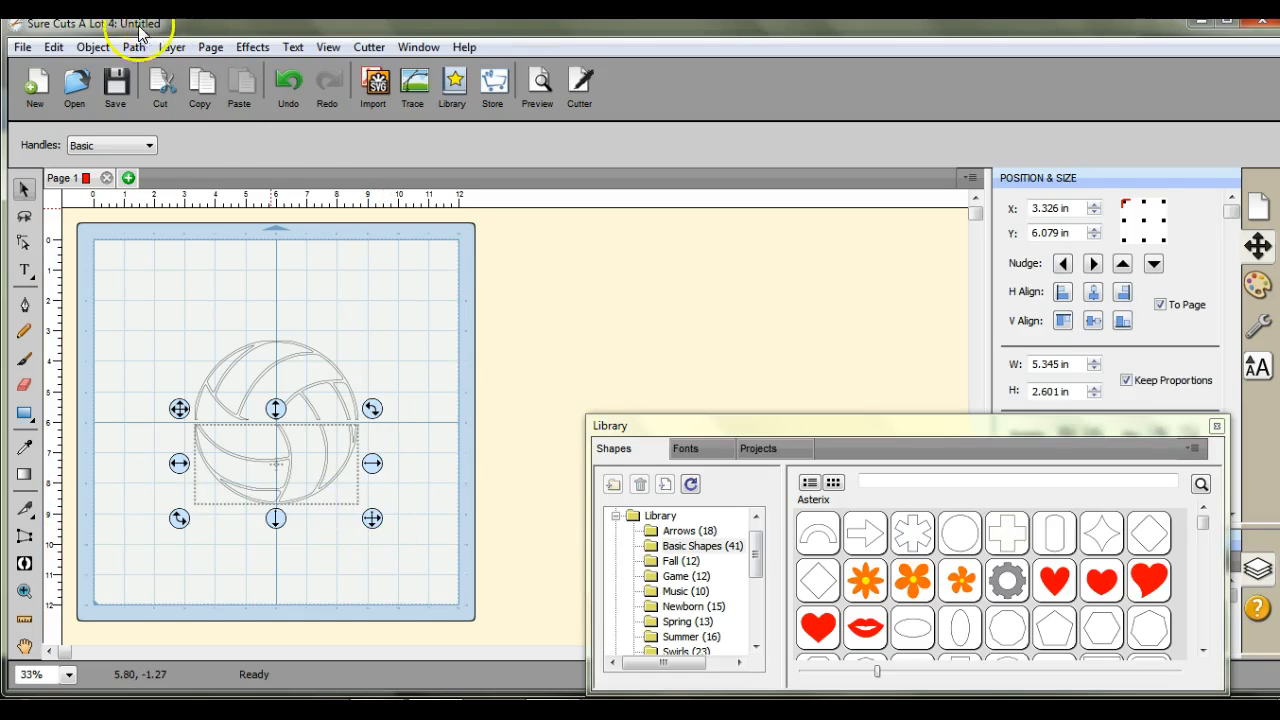
Group the top half's pieces and drag the bottom half down to leave a gap.
click(92, 47)
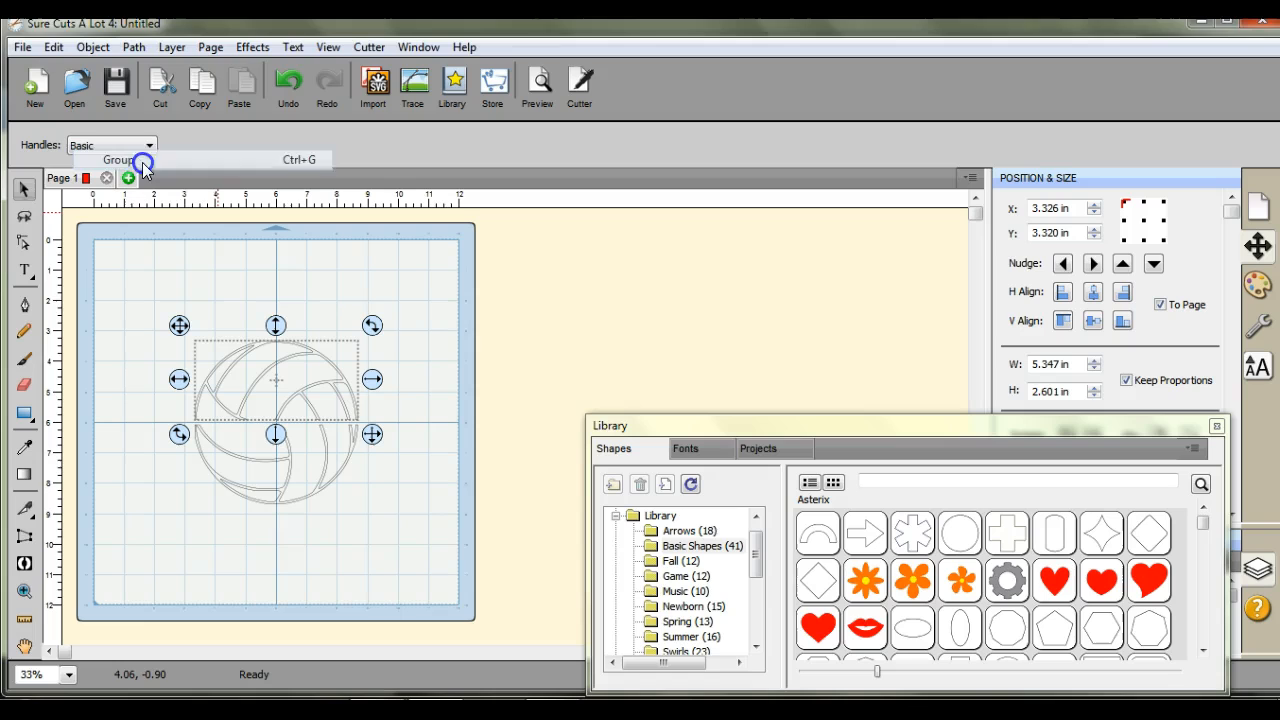
click(118, 159)
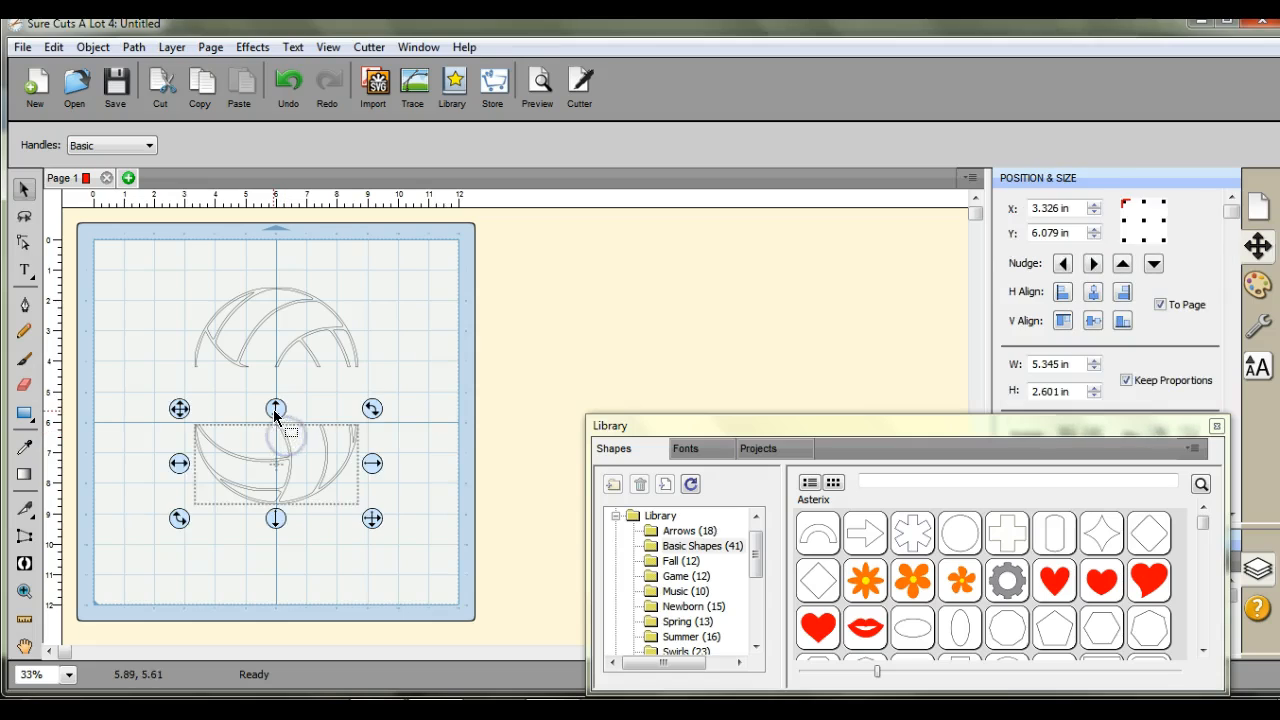
drag(276, 408, 276, 443)
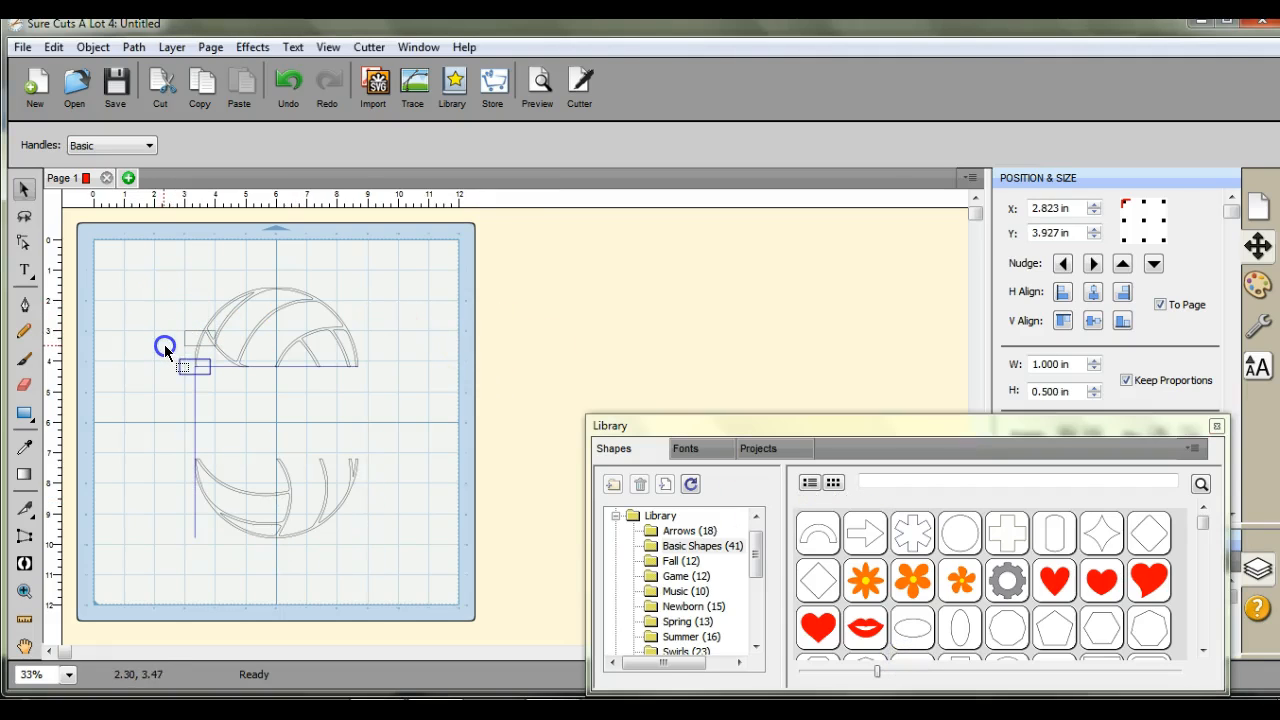
Add a rectangle and stretch it into a thin bar across the top half's width.
drag(165, 360, 265, 388)
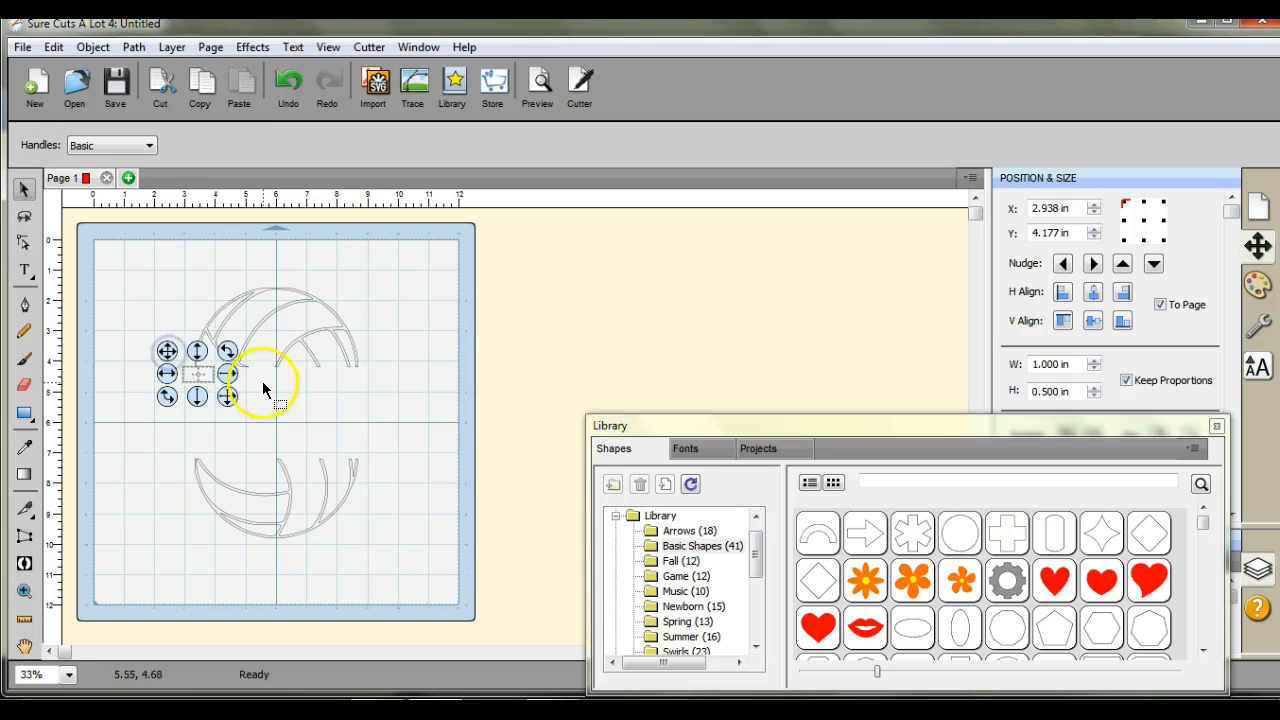
drag(265, 375, 390, 375)
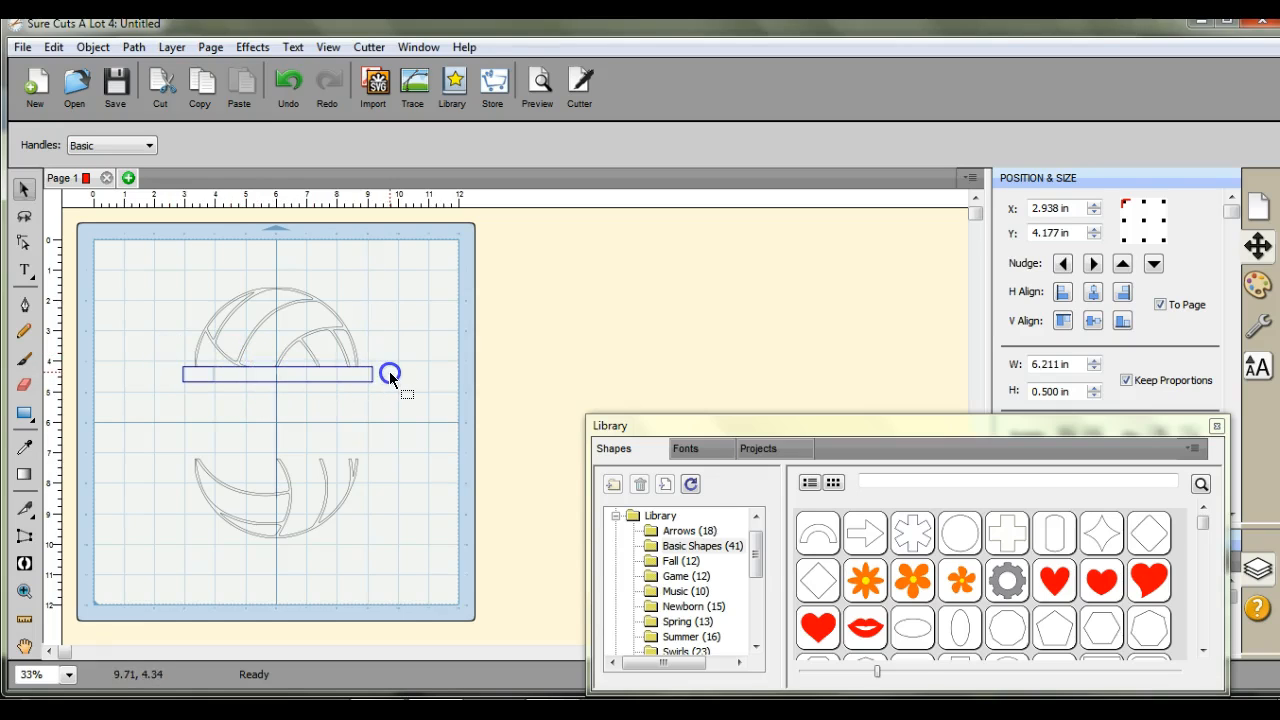
drag(390, 374, 386, 372)
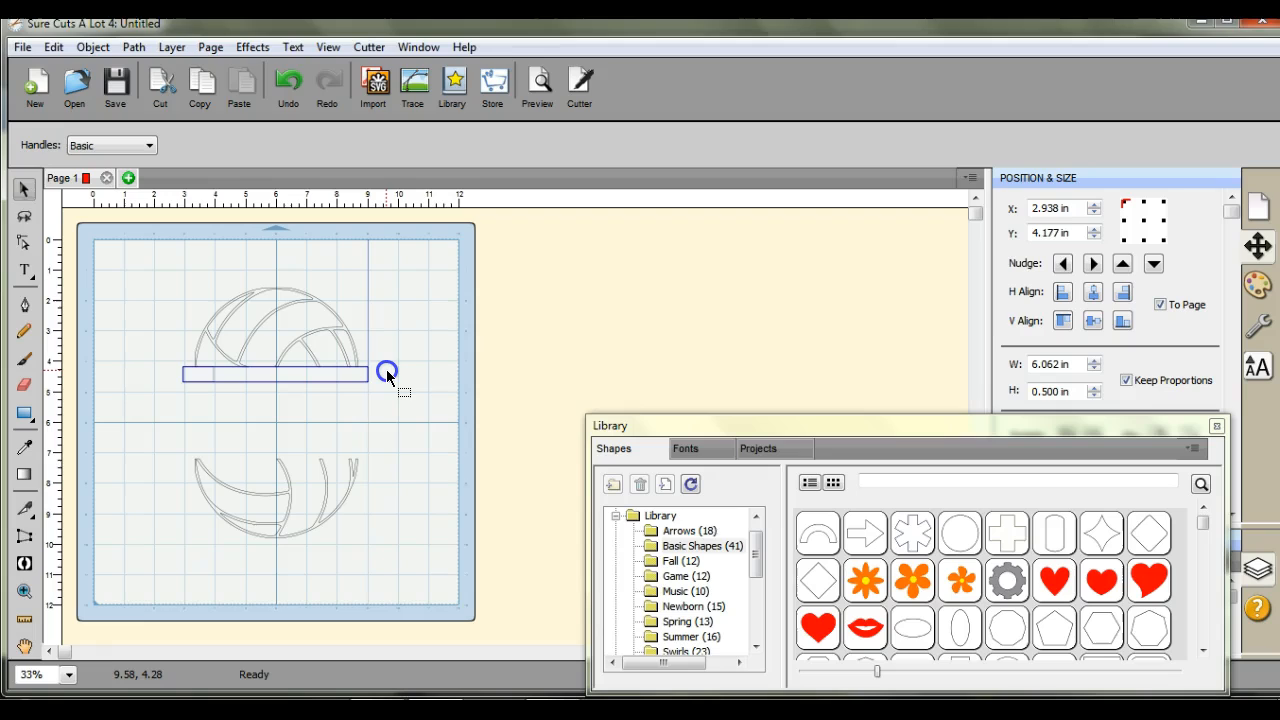
click(385, 372)
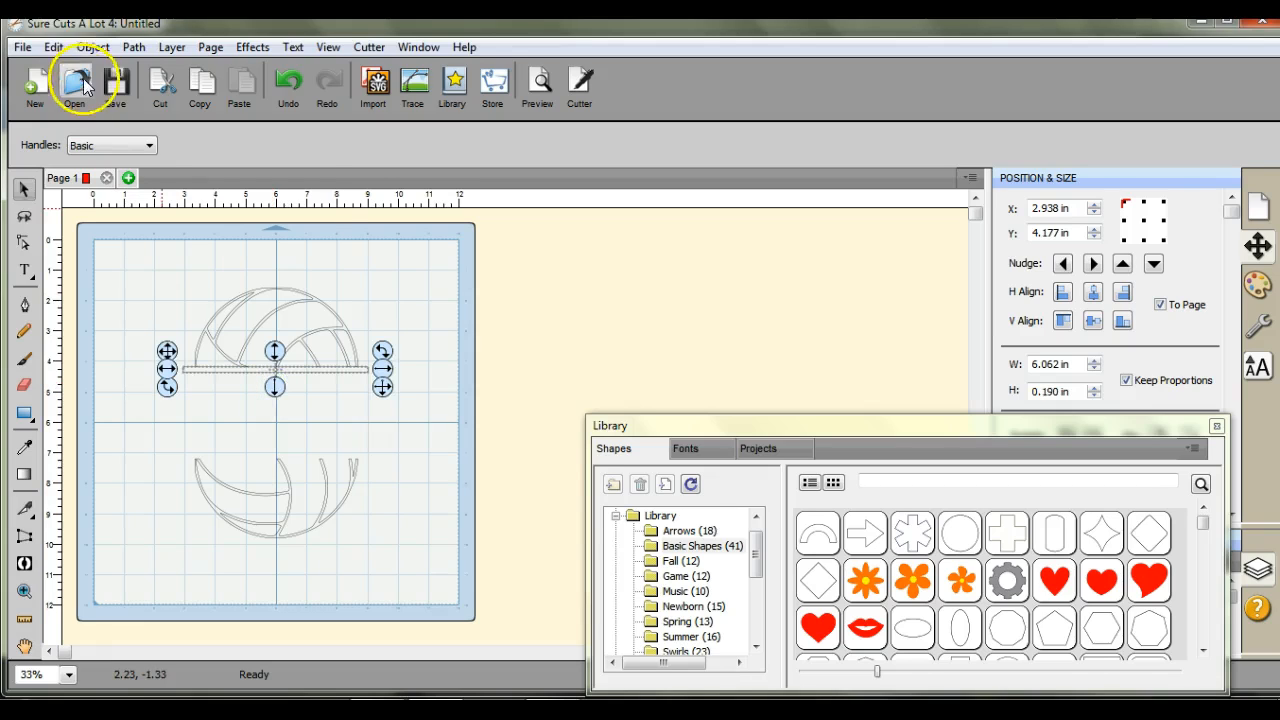
Duplicate the top half's bar.
click(92, 47)
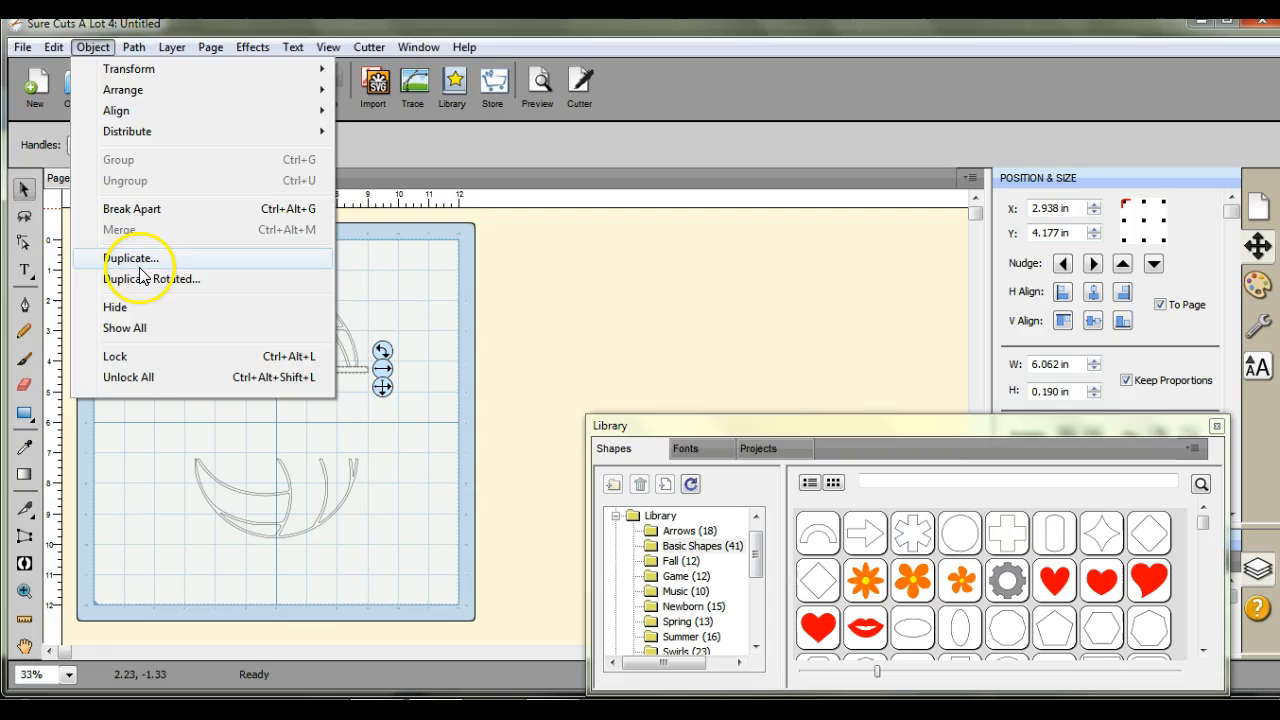
click(132, 258)
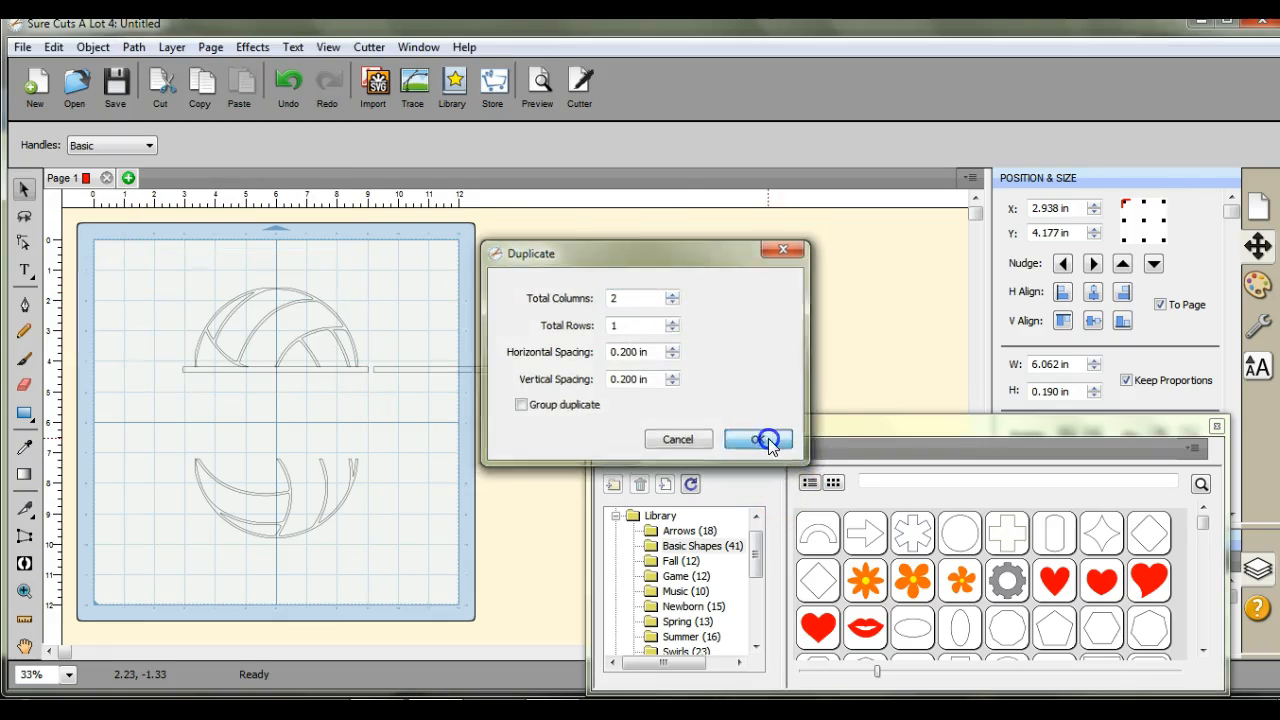
click(758, 440)
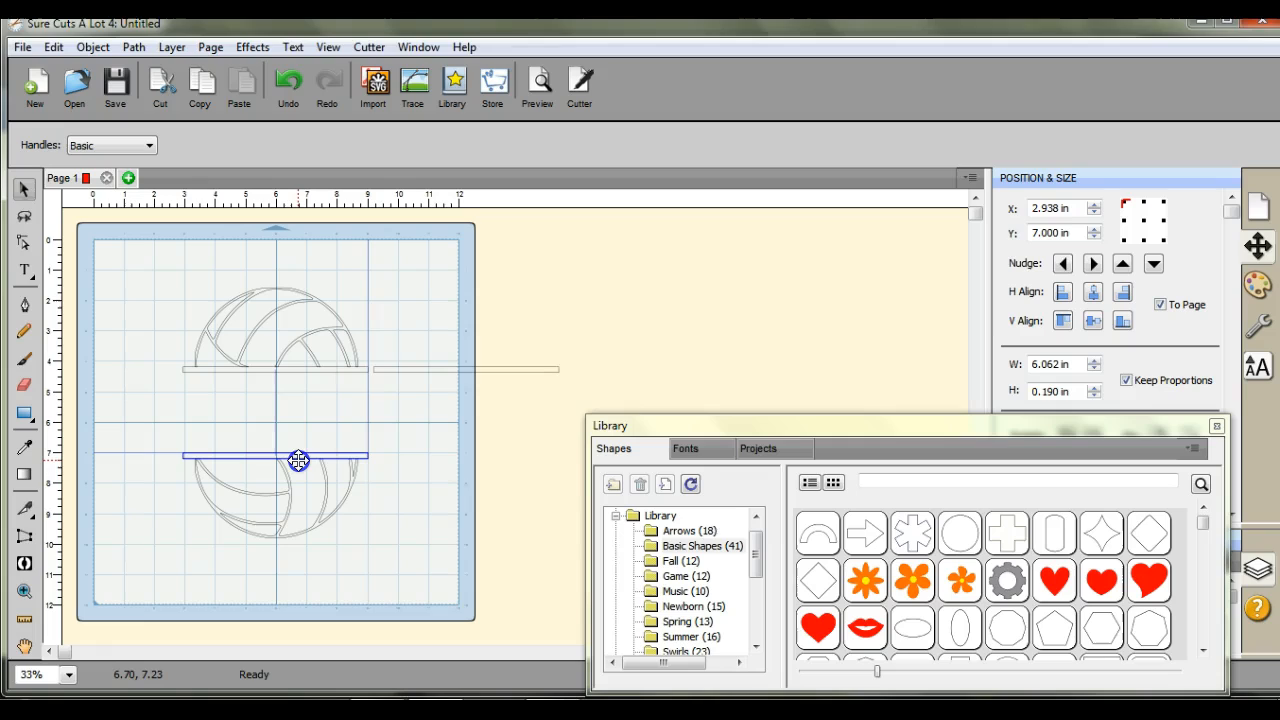
Move the copied bar onto the bottom half's cut edge and nudge it into alignment.
drag(299, 461, 303, 457)
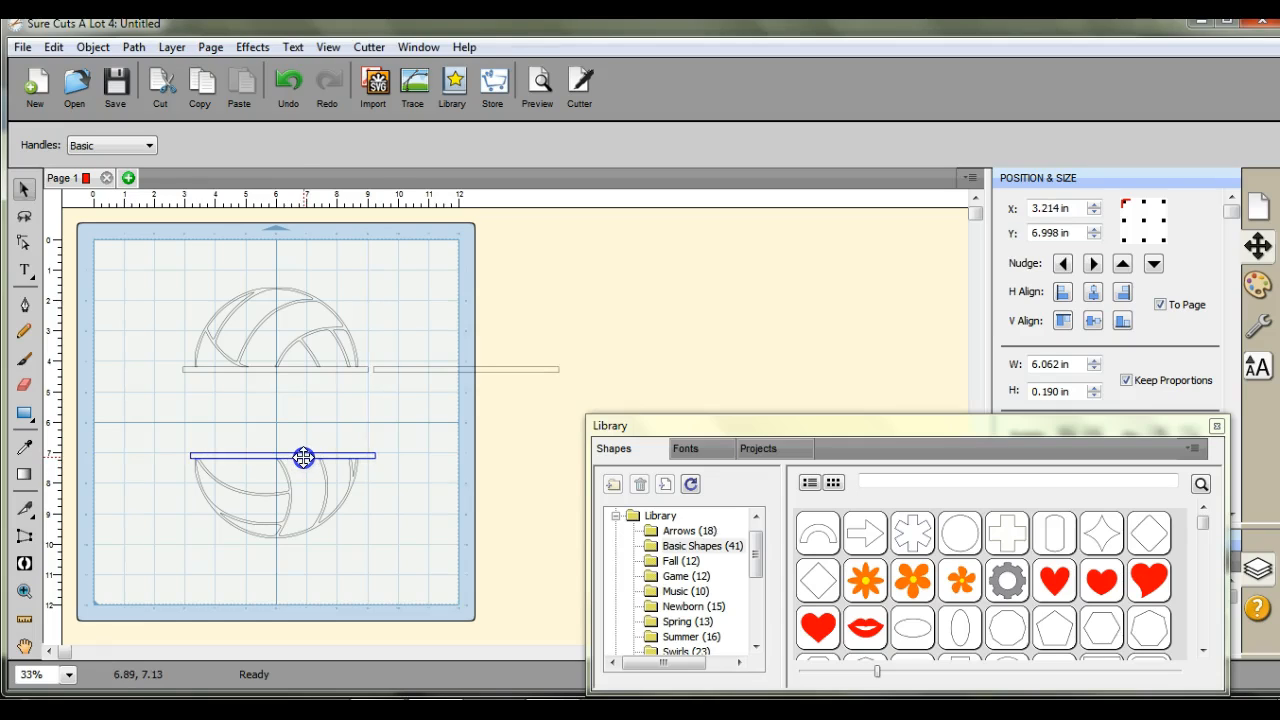
drag(303, 457, 298, 457)
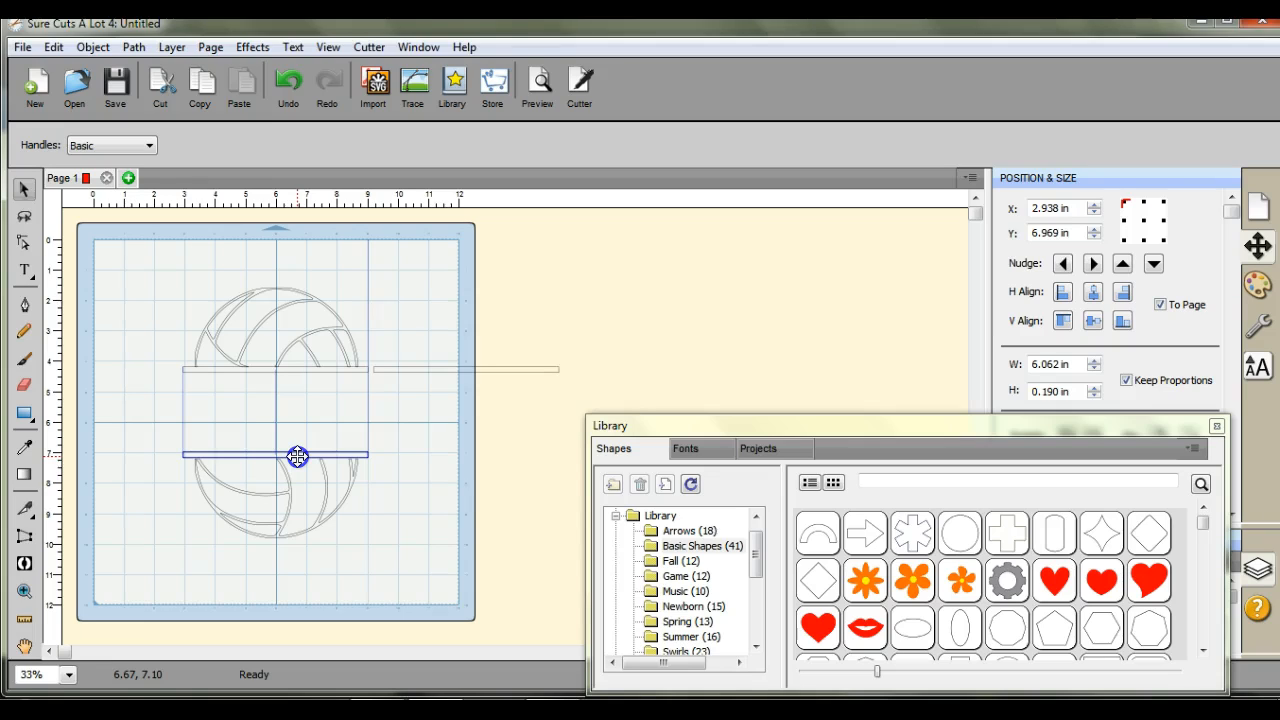
click(298, 456)
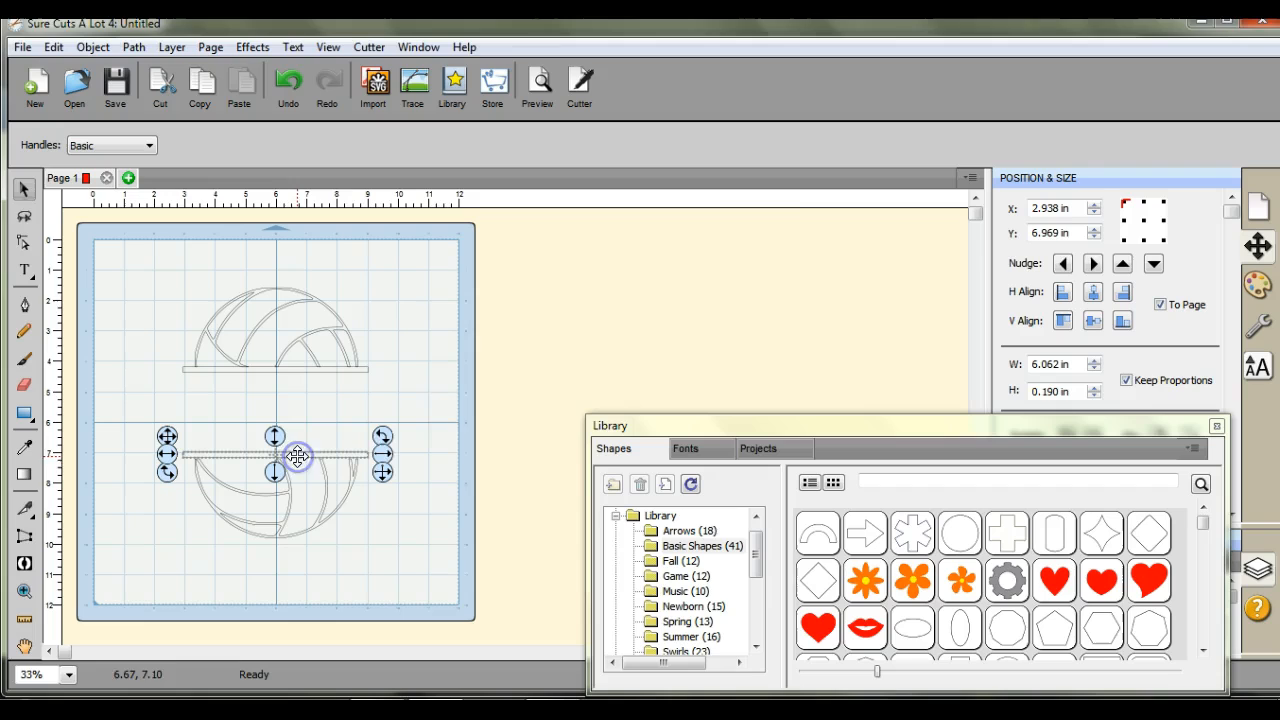
click(1152, 263)
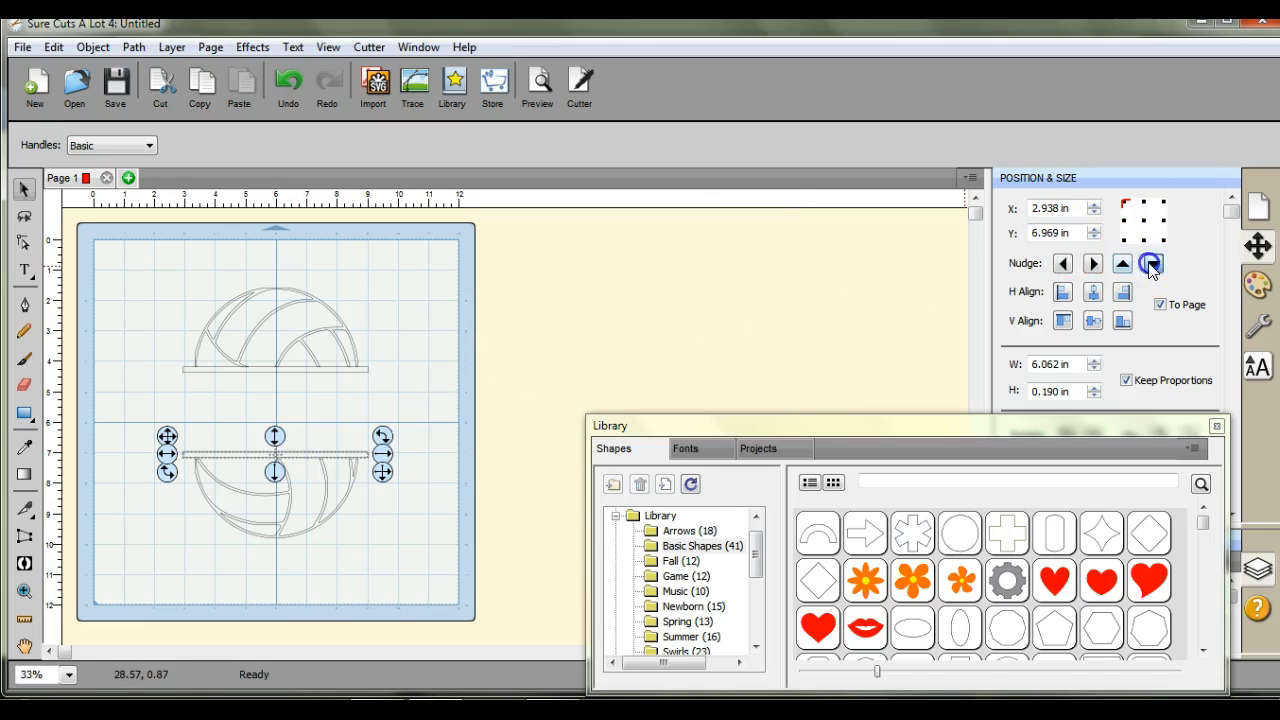
click(638, 283)
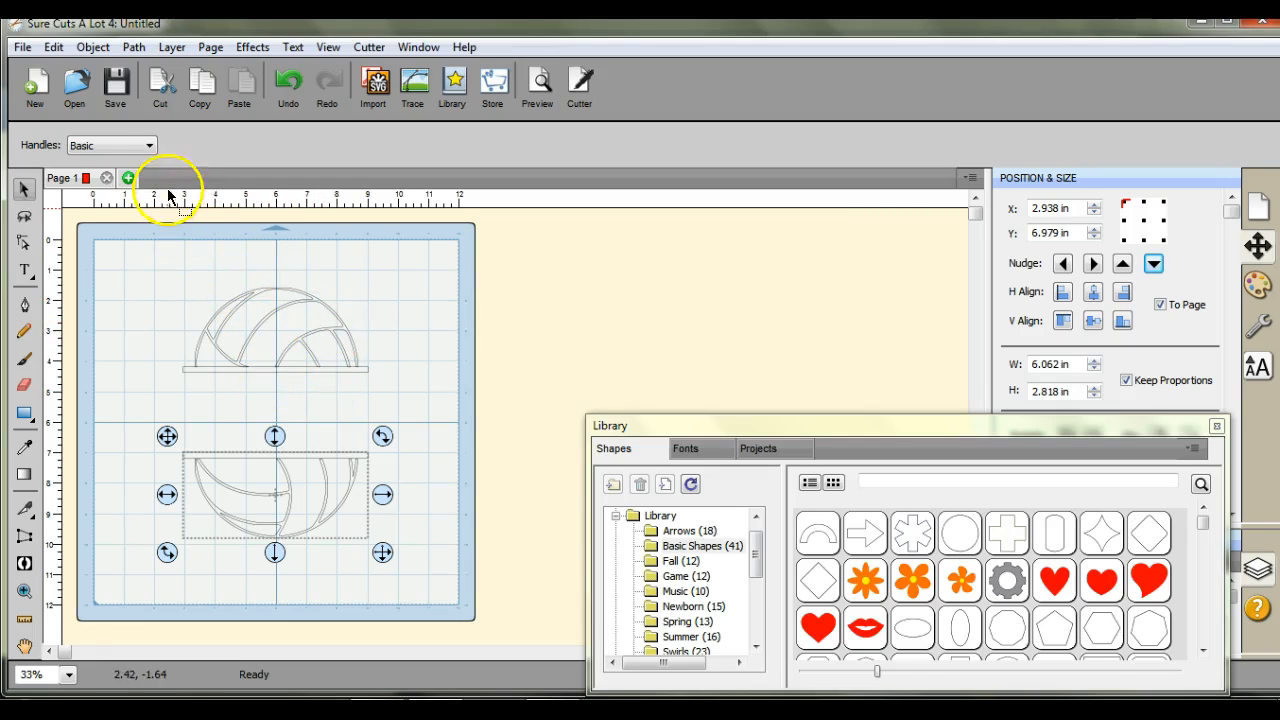
click(133, 47)
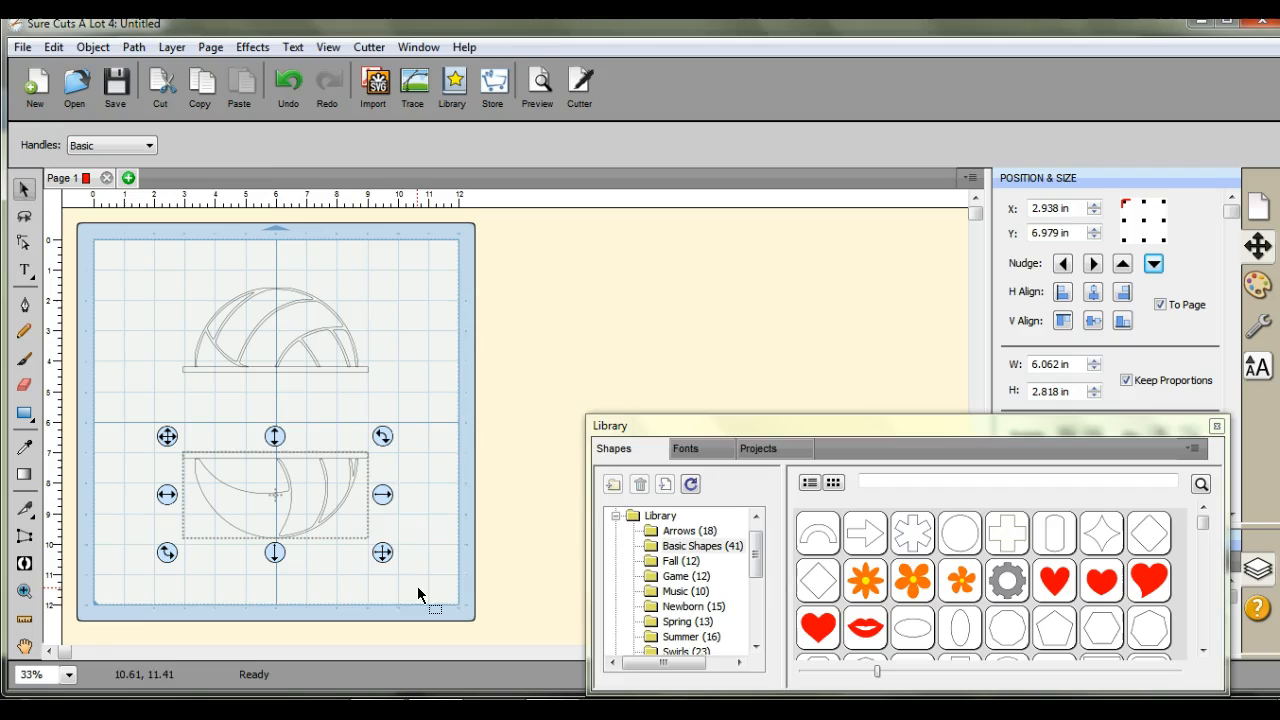
click(288, 85)
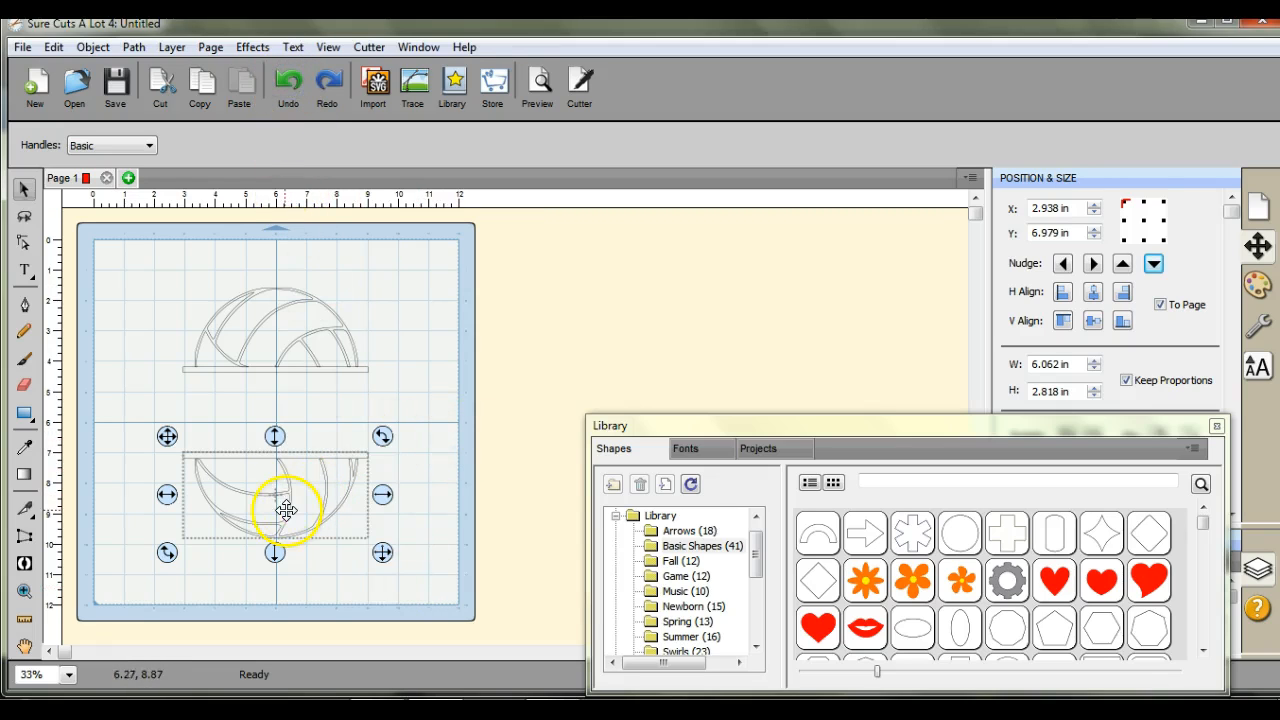
drag(287, 510, 268, 480)
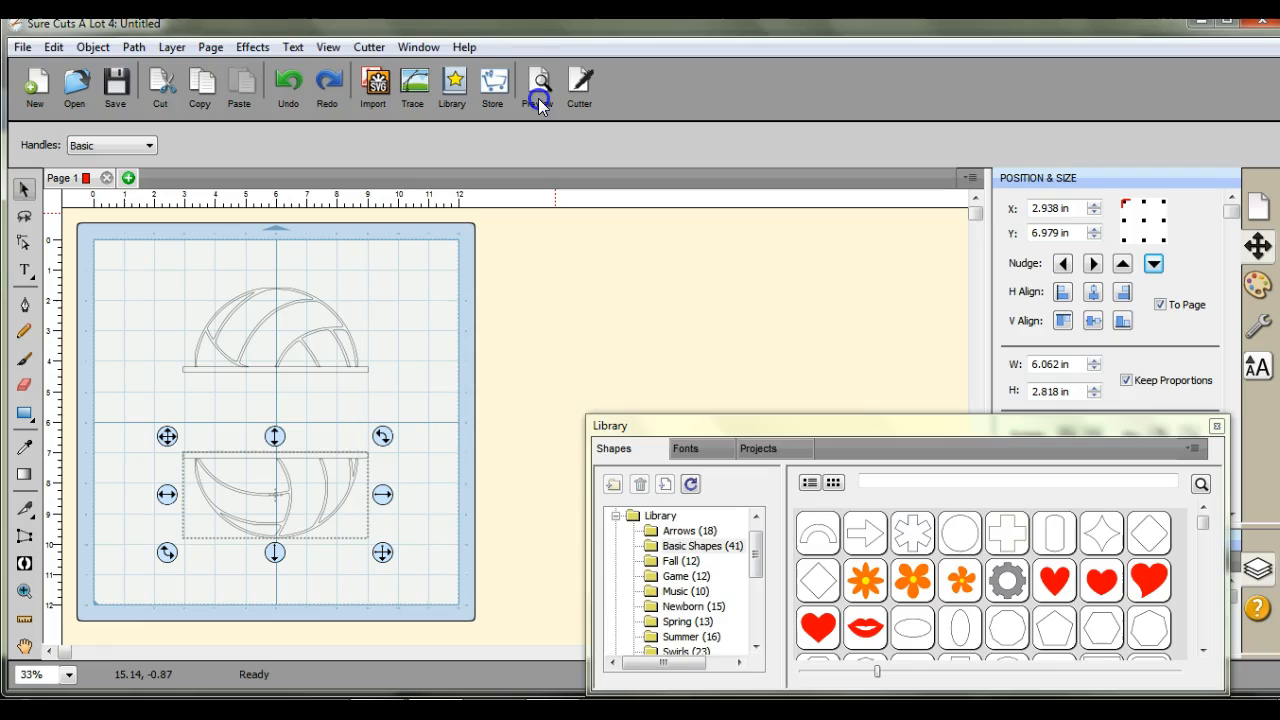
click(538, 83)
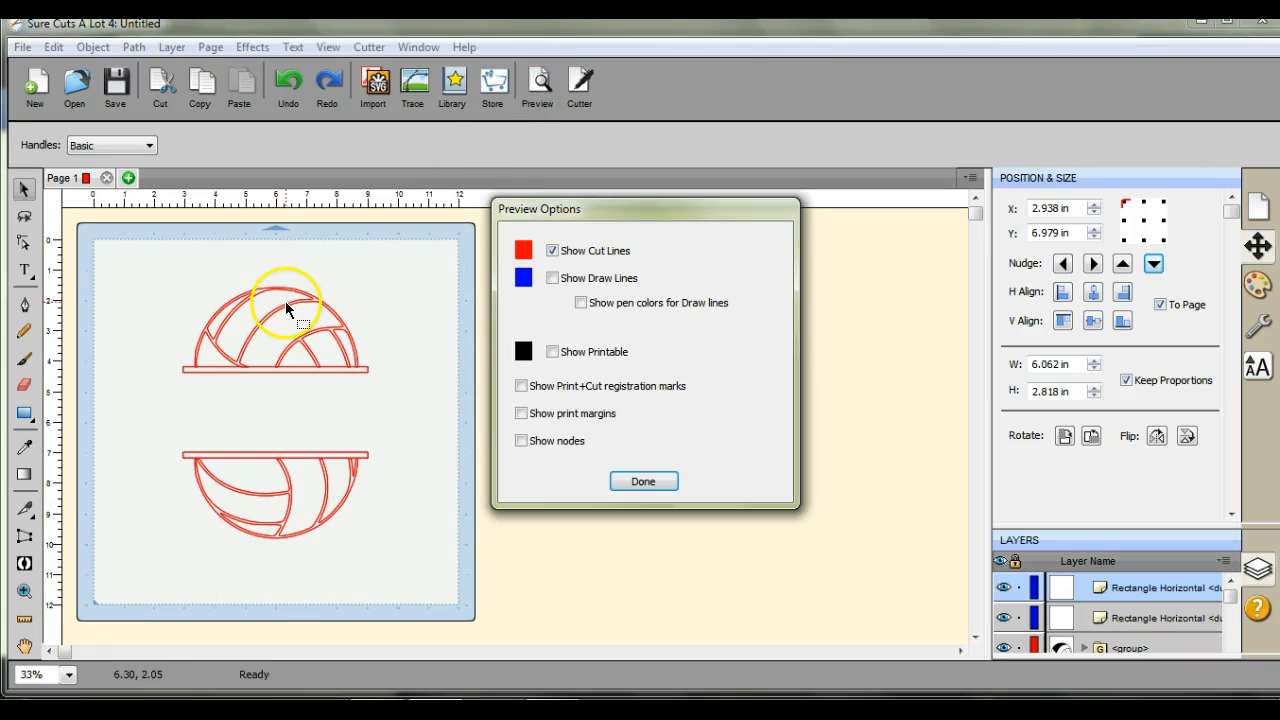
mouse_move(262, 461)
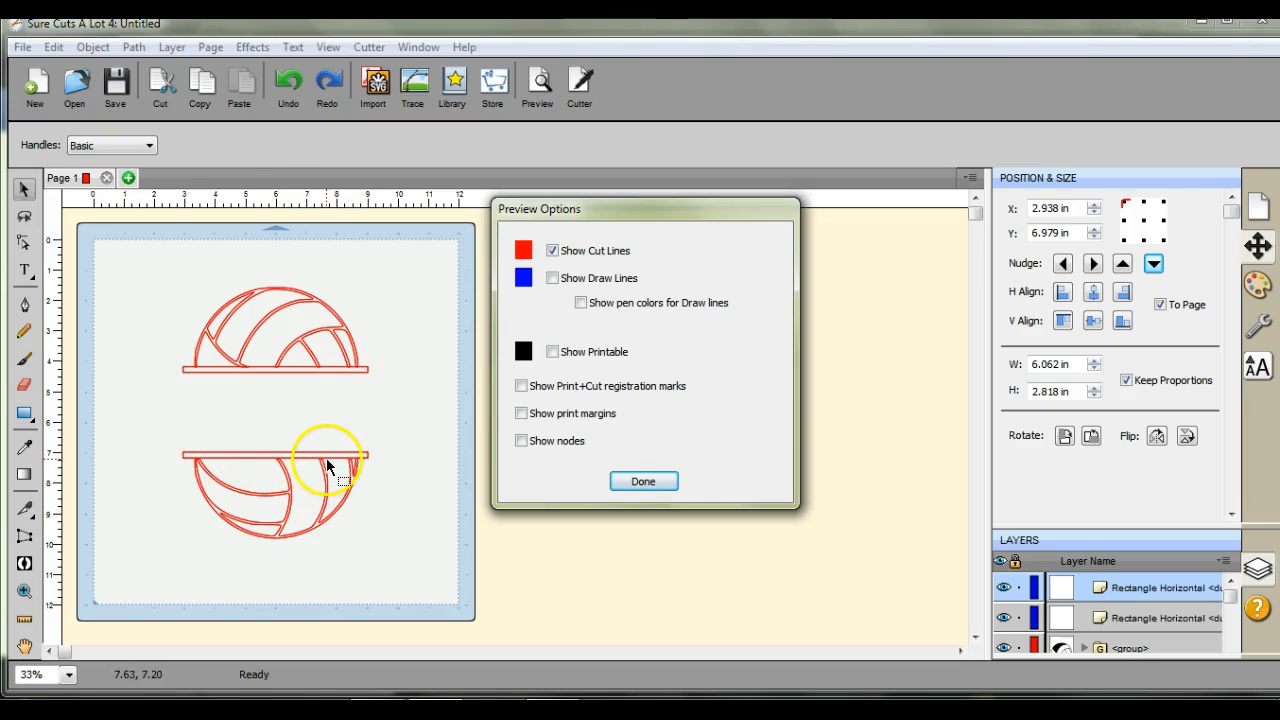
mouse_move(263, 435)
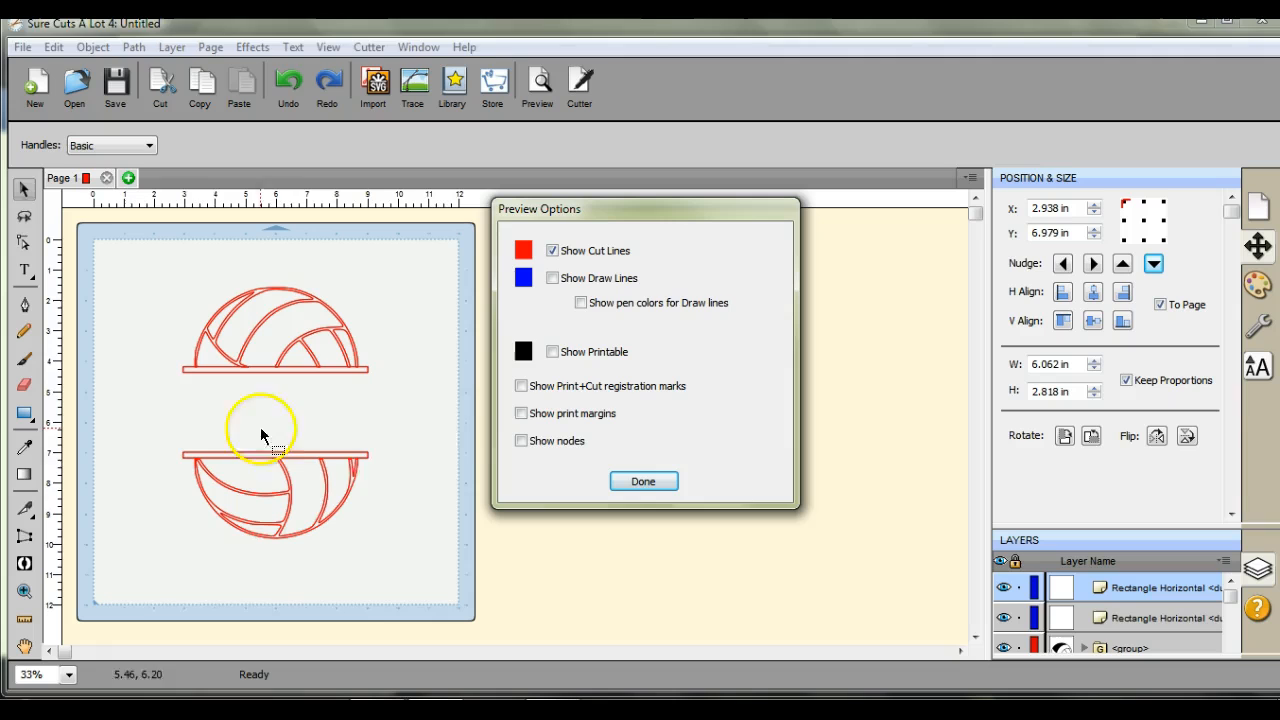
mouse_move(375, 460)
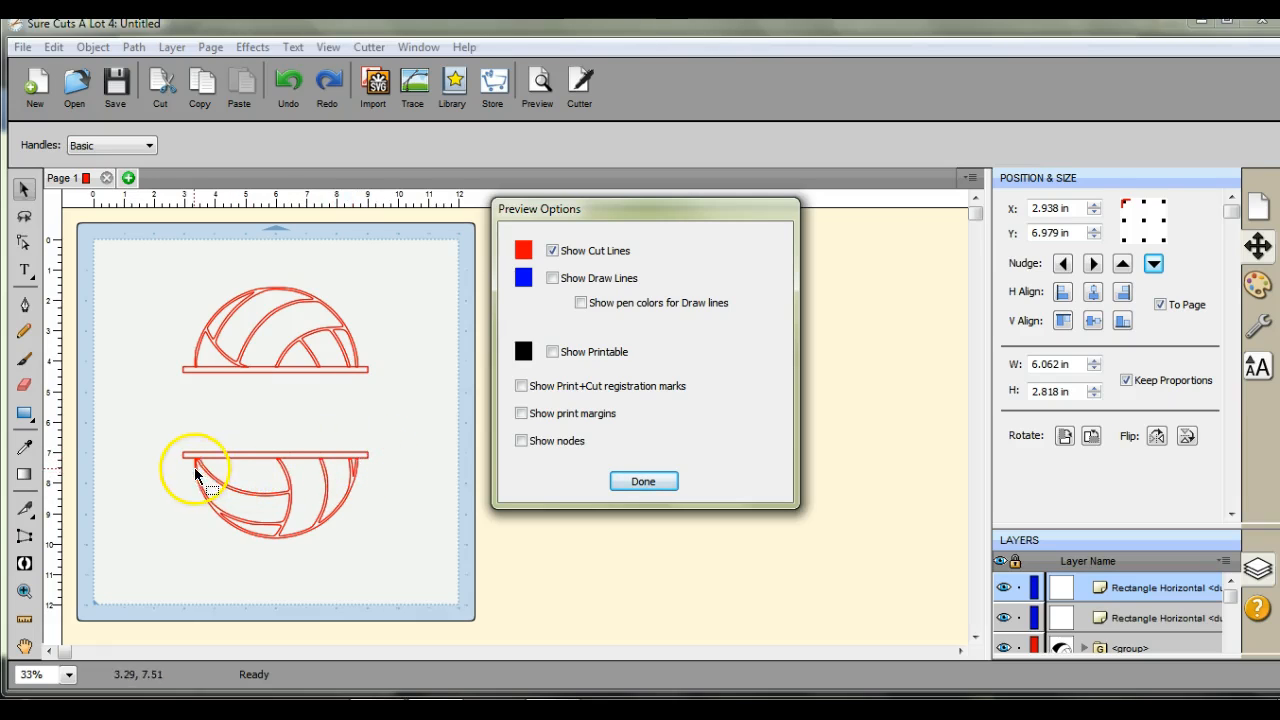
drag(195, 475, 360, 460)
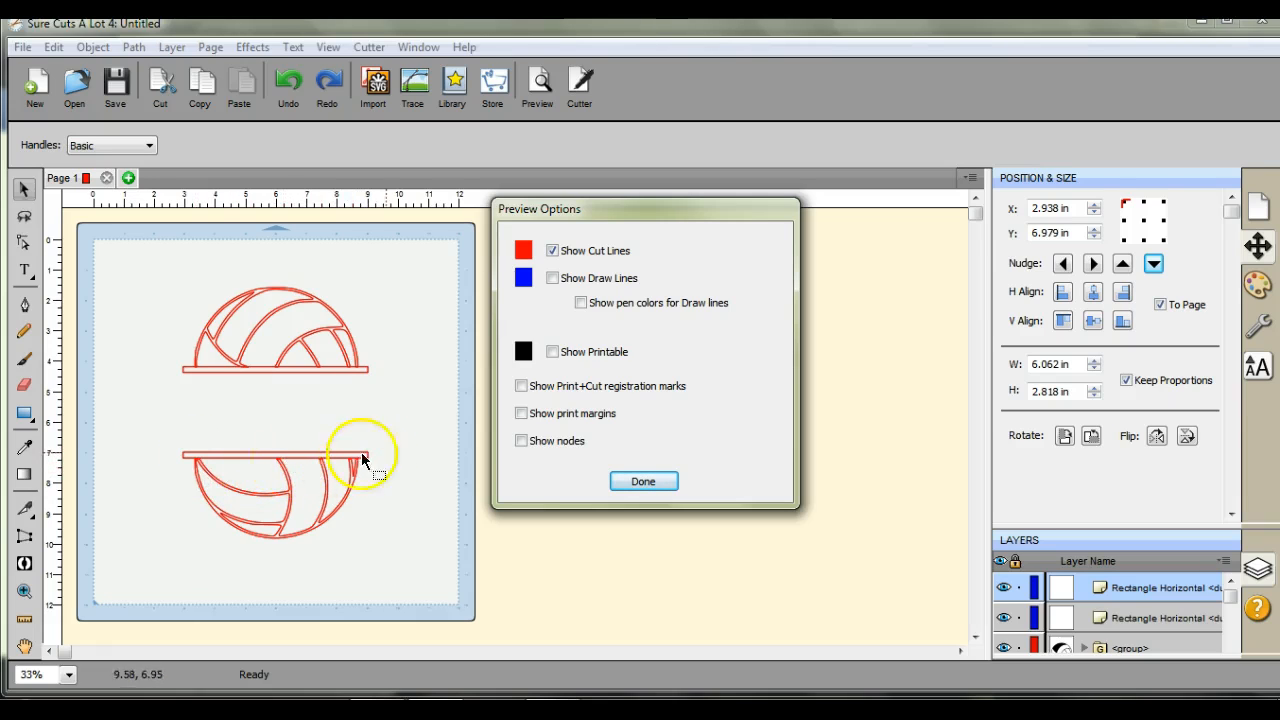
mouse_move(303, 402)
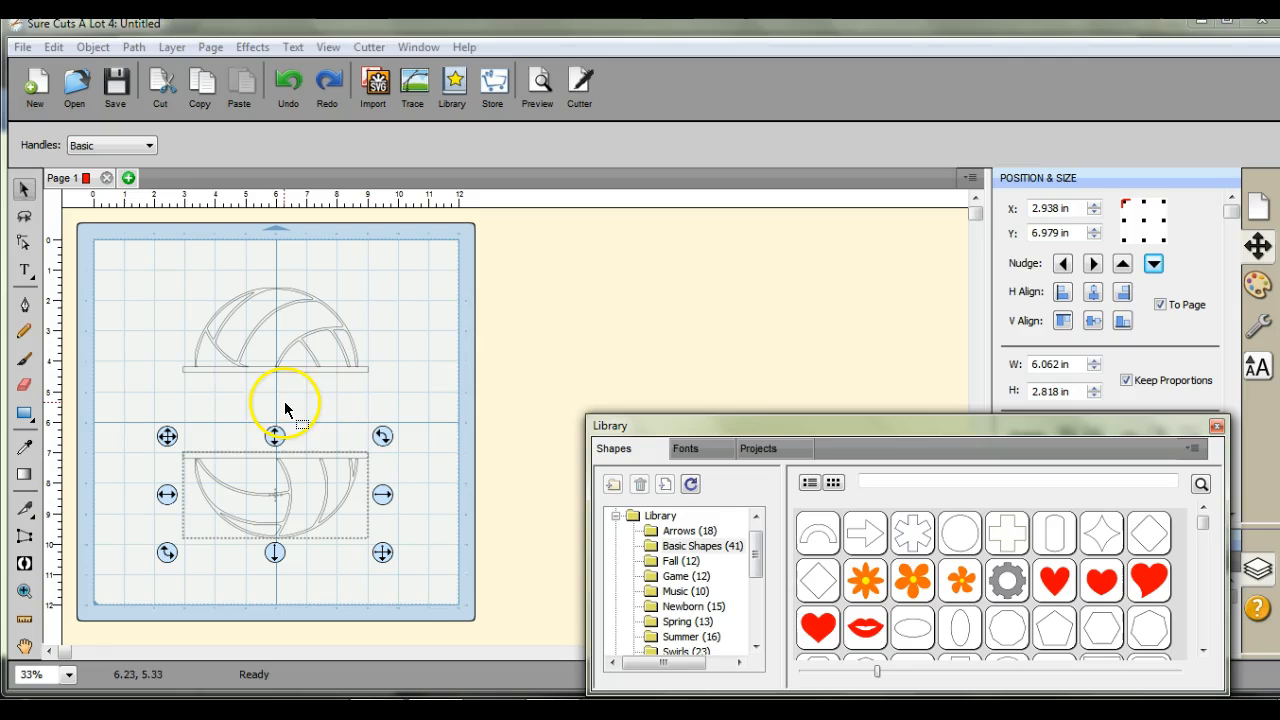
Drag the bottom half and its bar up just below the top half, then deselect.
drag(285, 405, 275, 478)
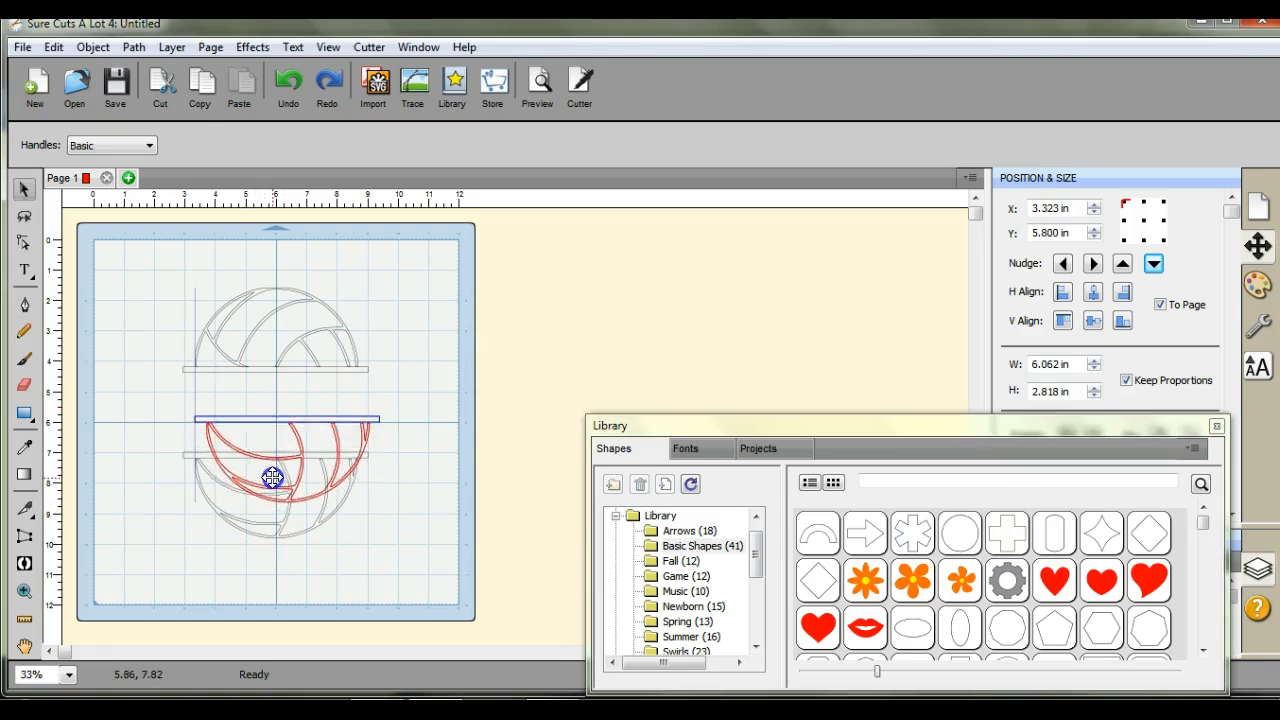
drag(273, 478, 243, 485)
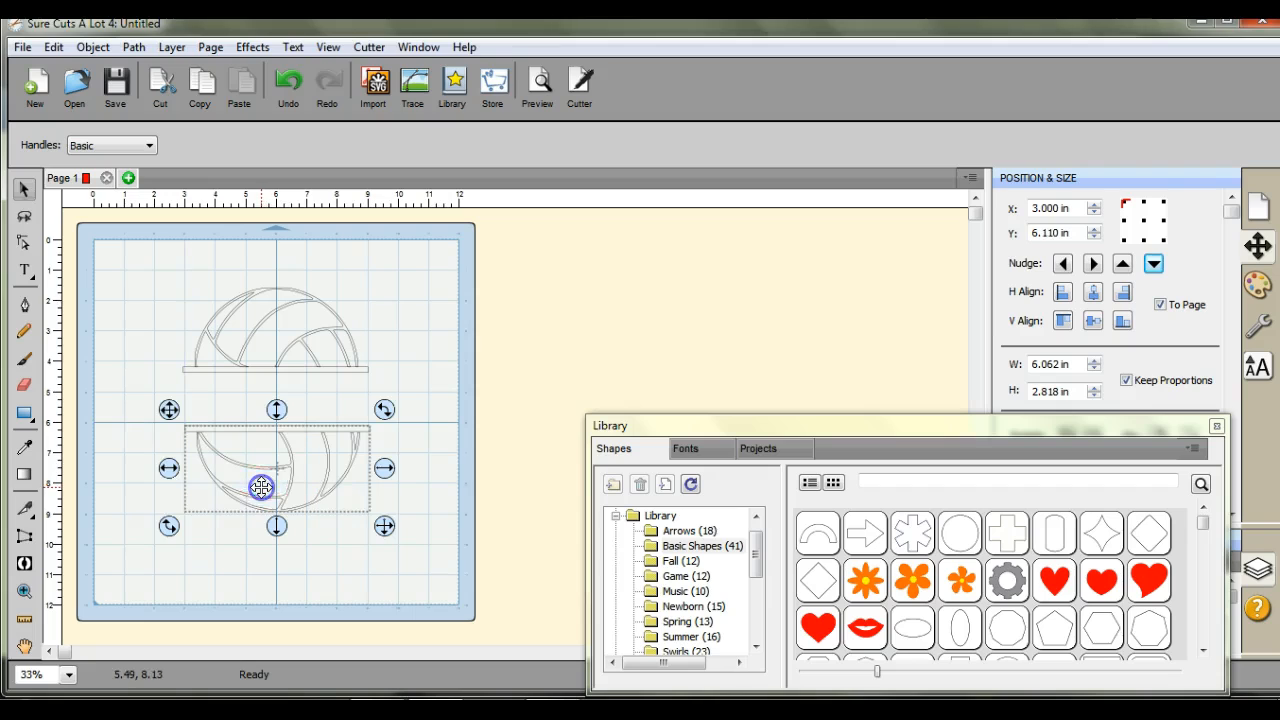
click(1258, 330)
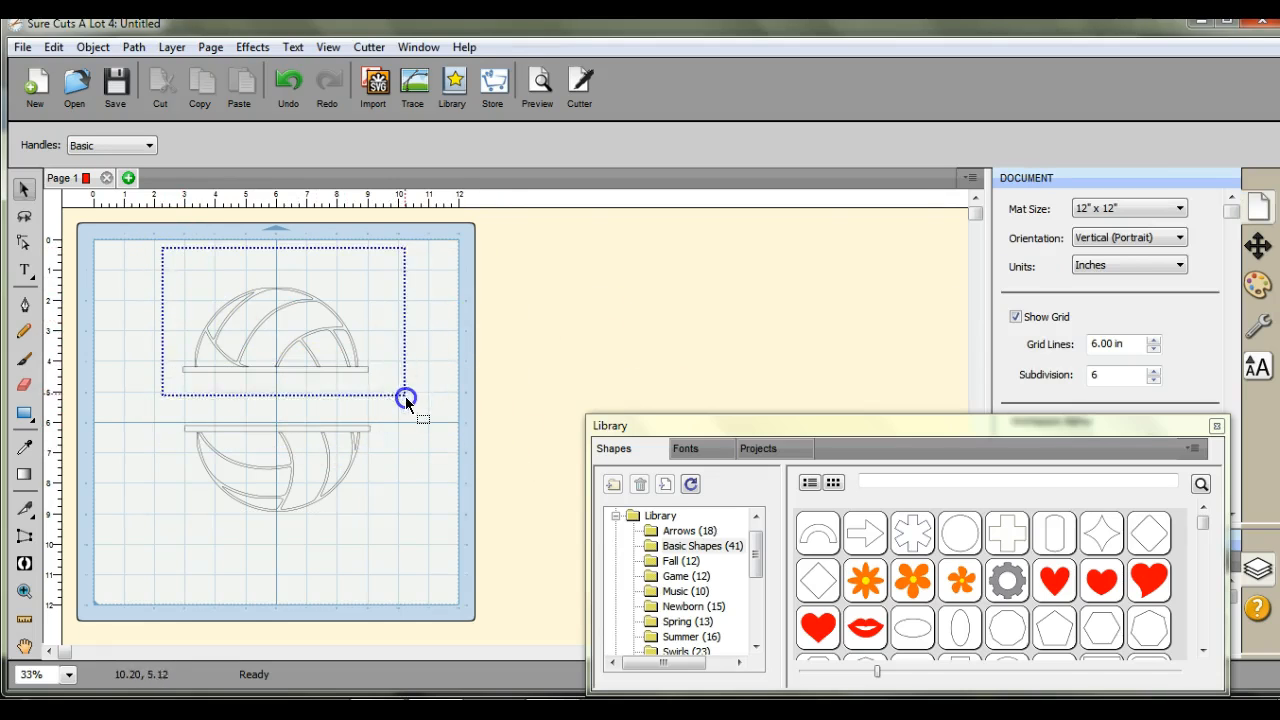
Select the top half with its bar and turn on Weld in its Style settings.
click(1258, 320)
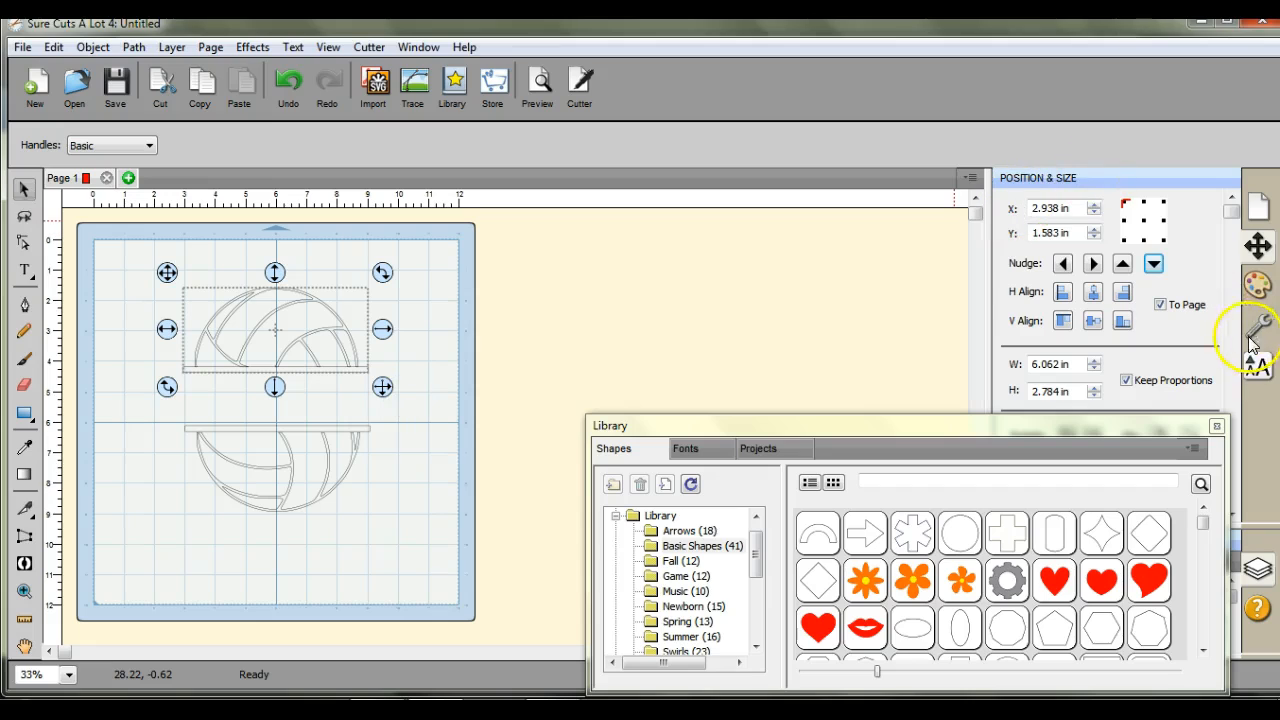
click(1258, 325)
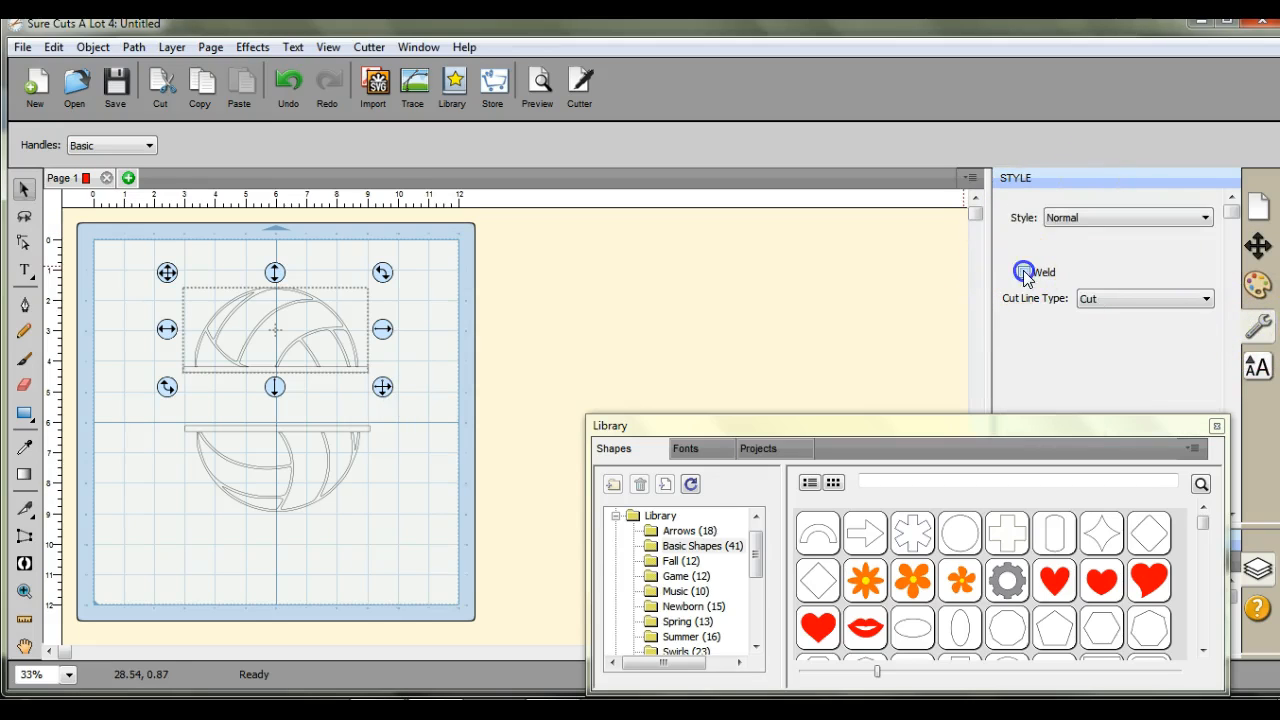
click(1023, 271)
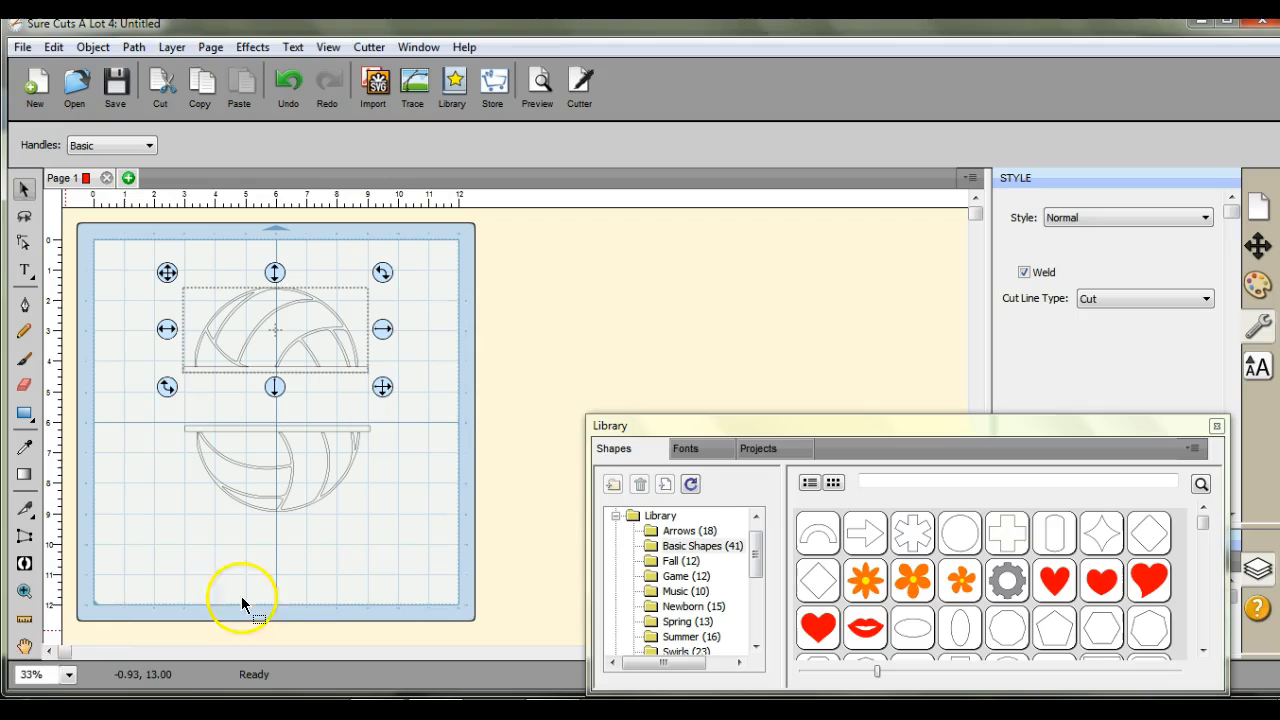